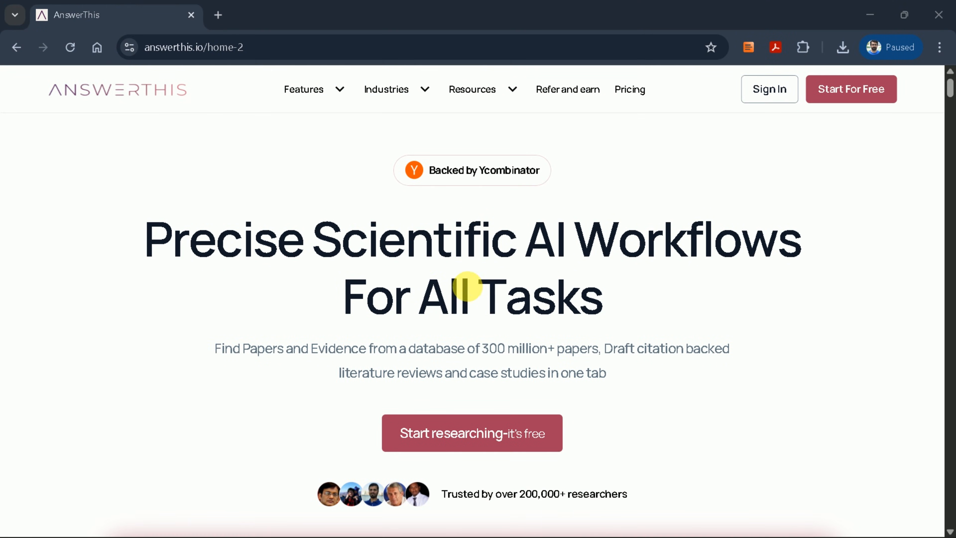
mouse_move(481, 329)
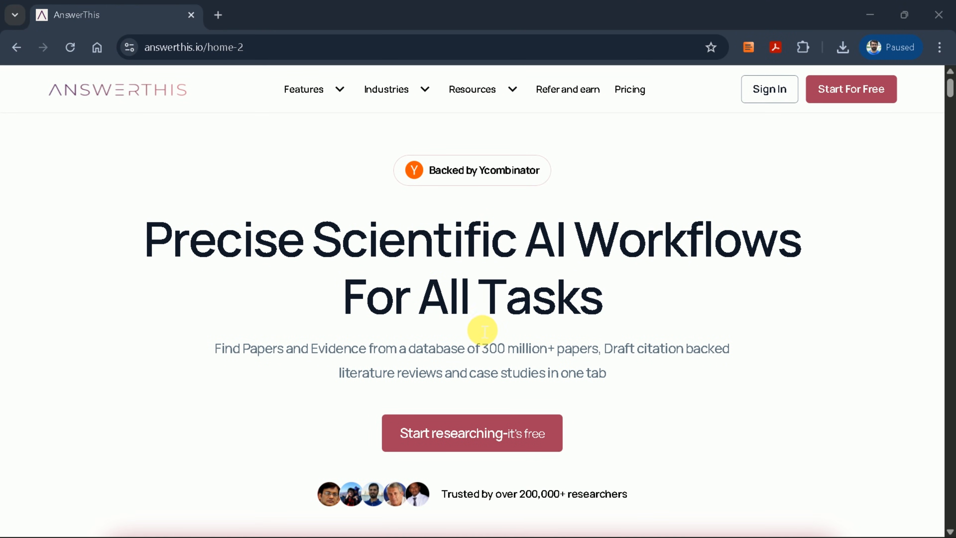
- Browse the AnswerThis home page, then sign in to reach the research workspace
scroll("down", 3)
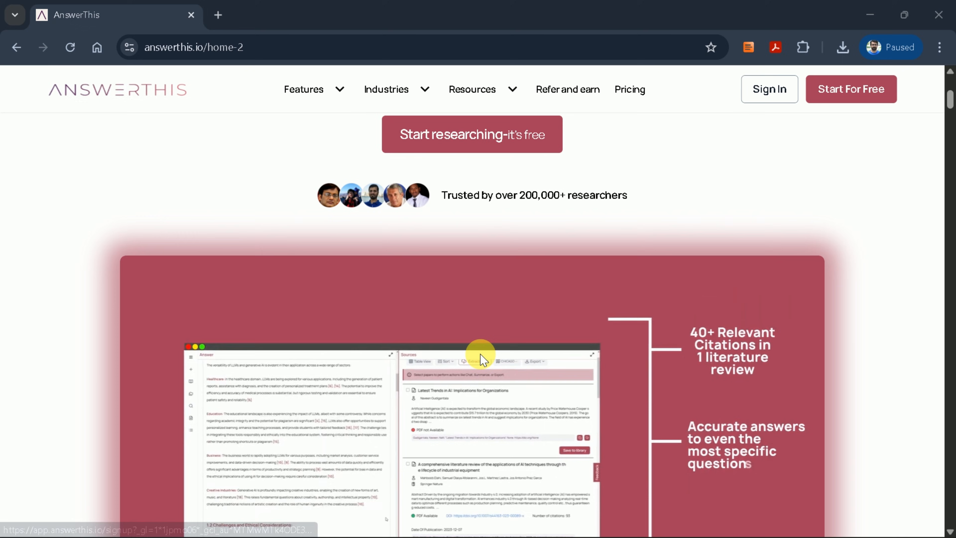
scroll("up", 3)
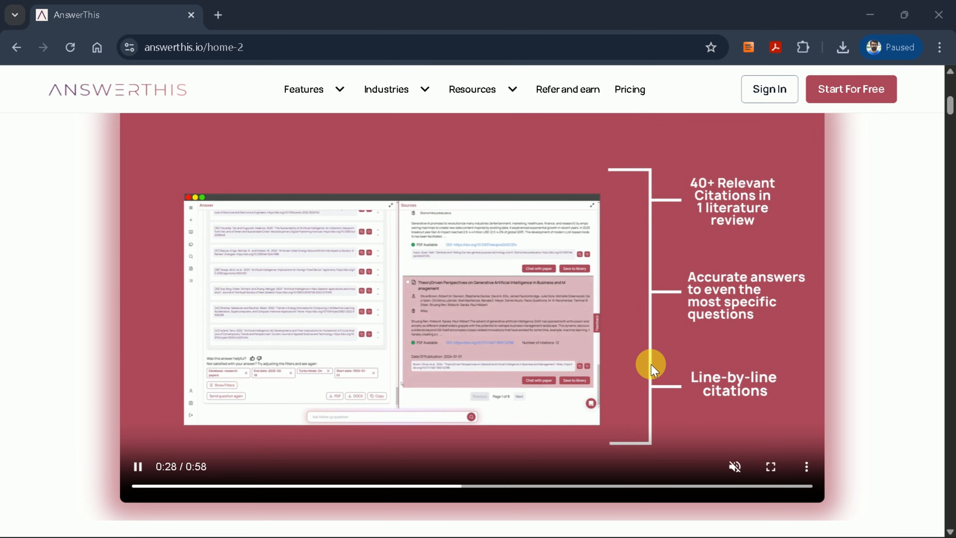
scroll("down", 3)
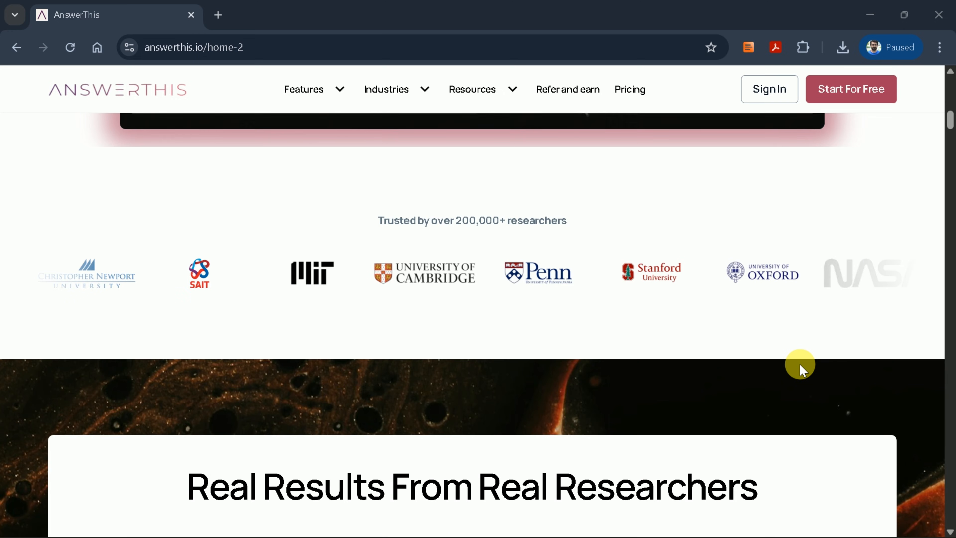
scroll("down", 3)
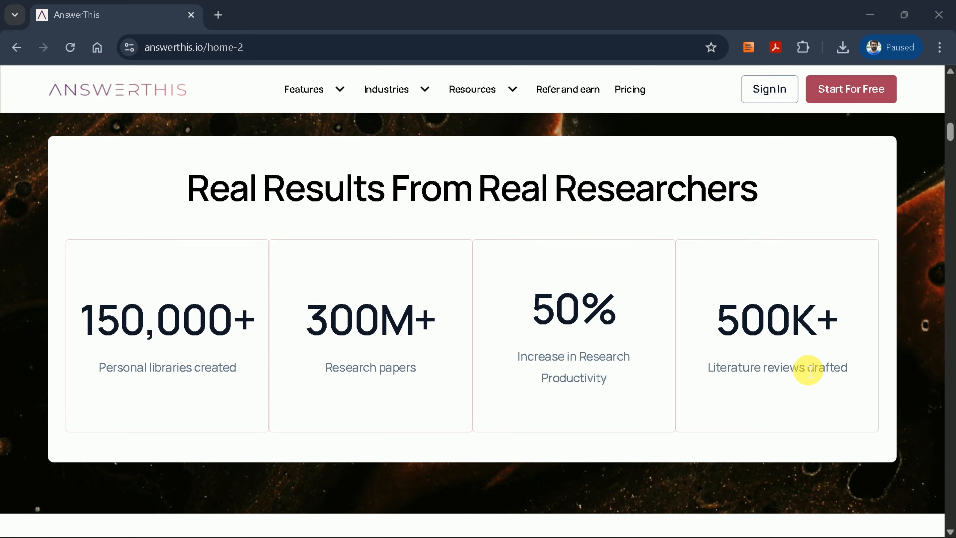
mouse_move(389, 350)
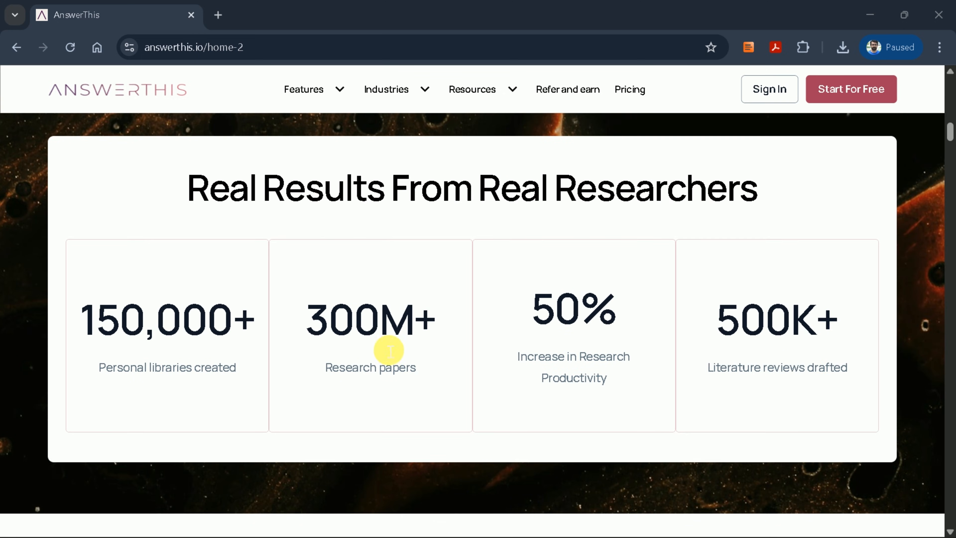
mouse_move(737, 353)
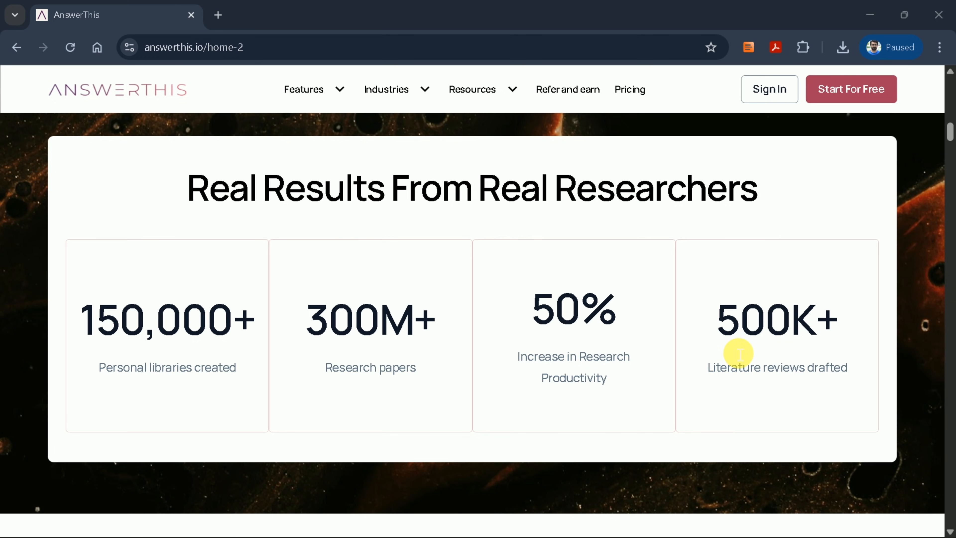
mouse_move(728, 346)
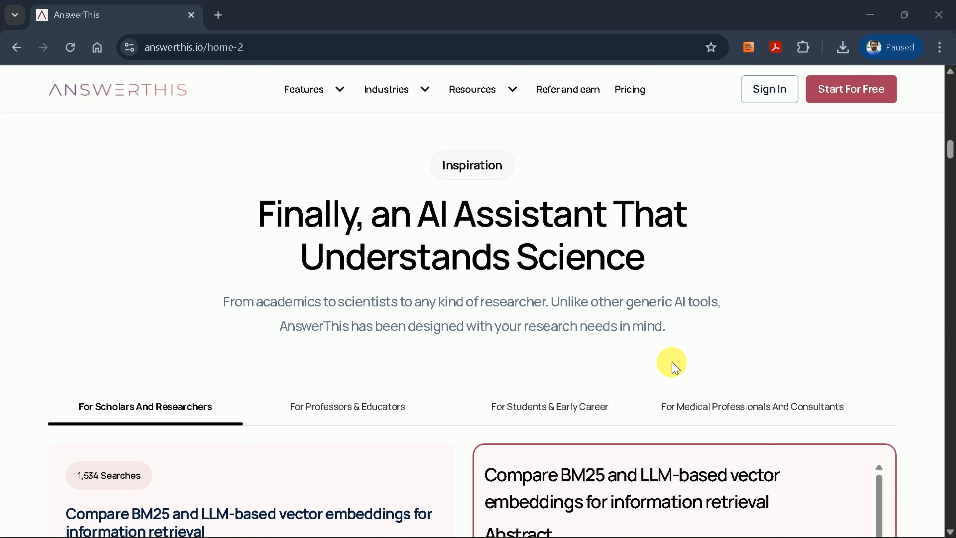
scroll("down", 3)
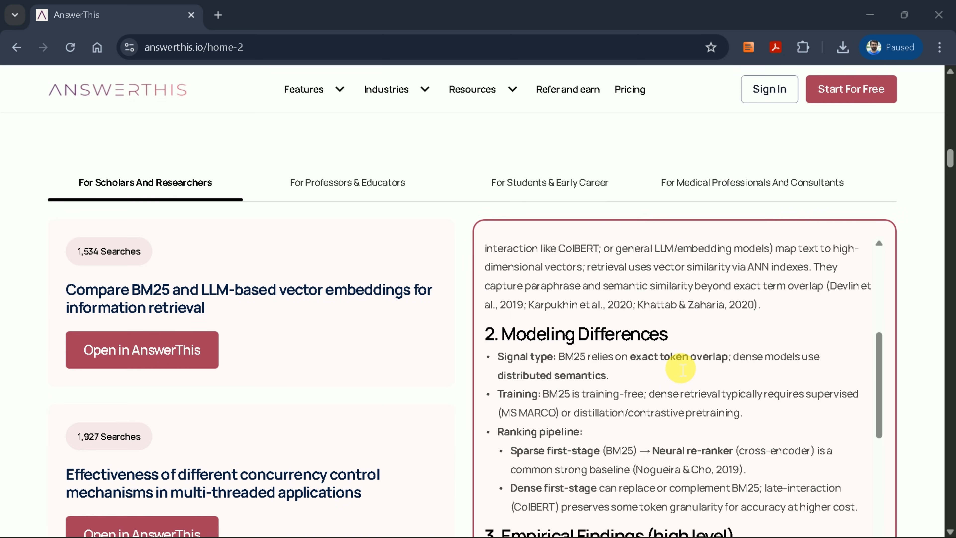
scroll("up", 3)
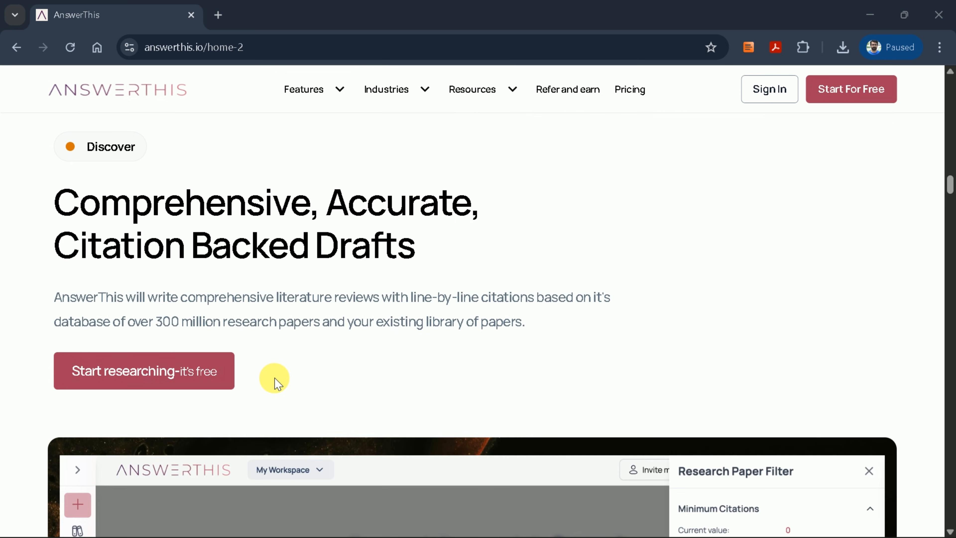
scroll("down", 3)
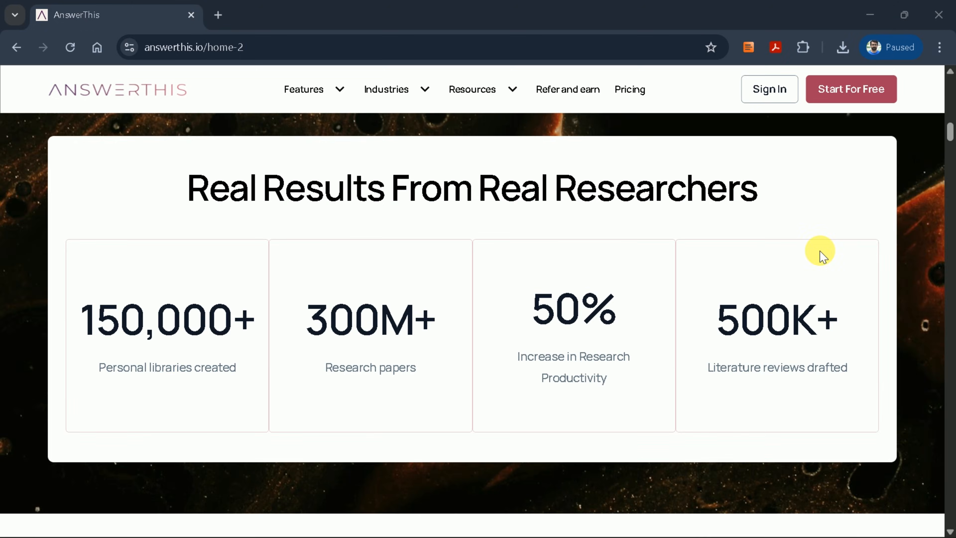
scroll("up", 3)
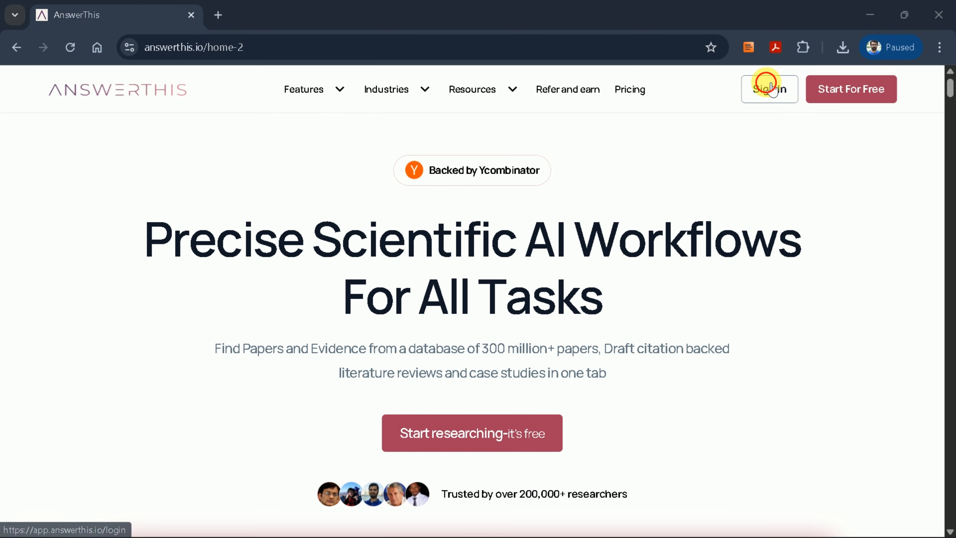
left_click(769, 89)
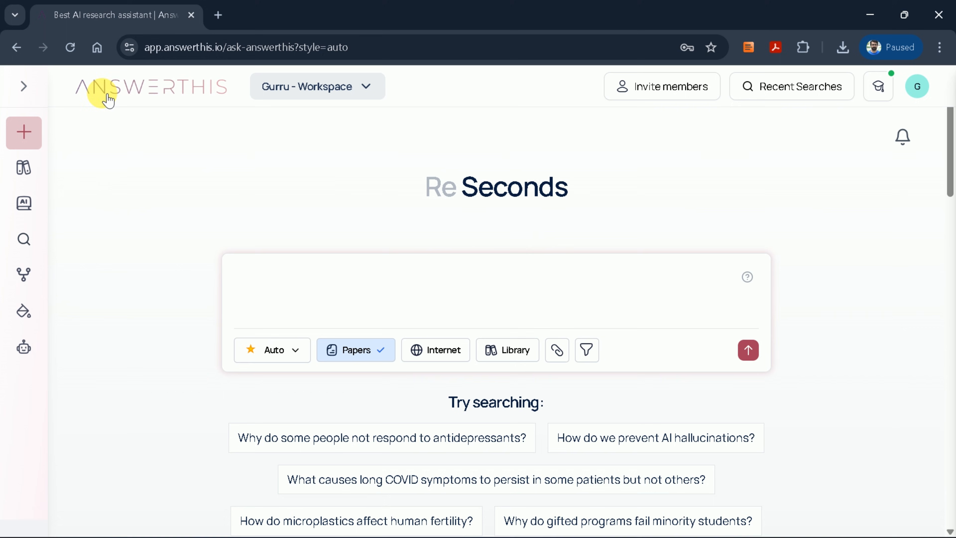
mouse_move(453, 210)
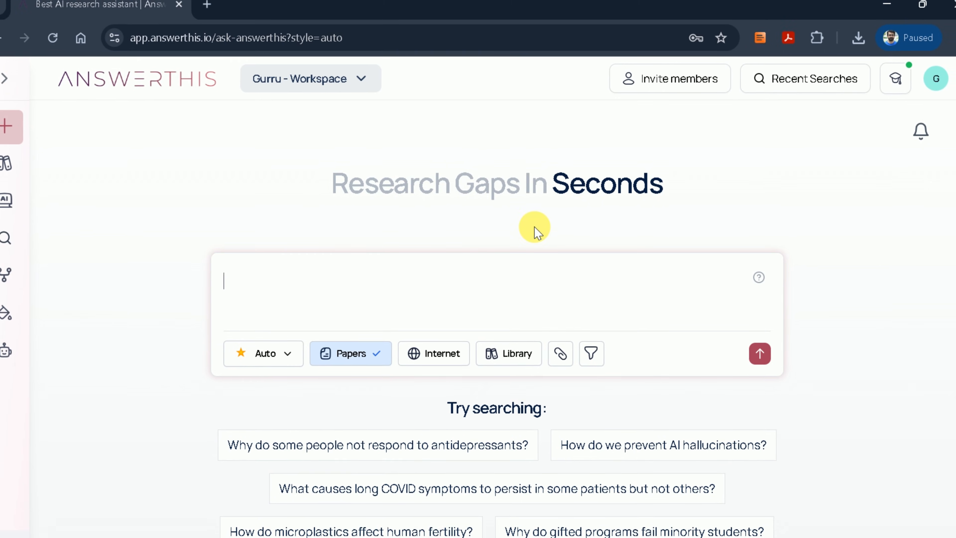
scroll("down", 3)
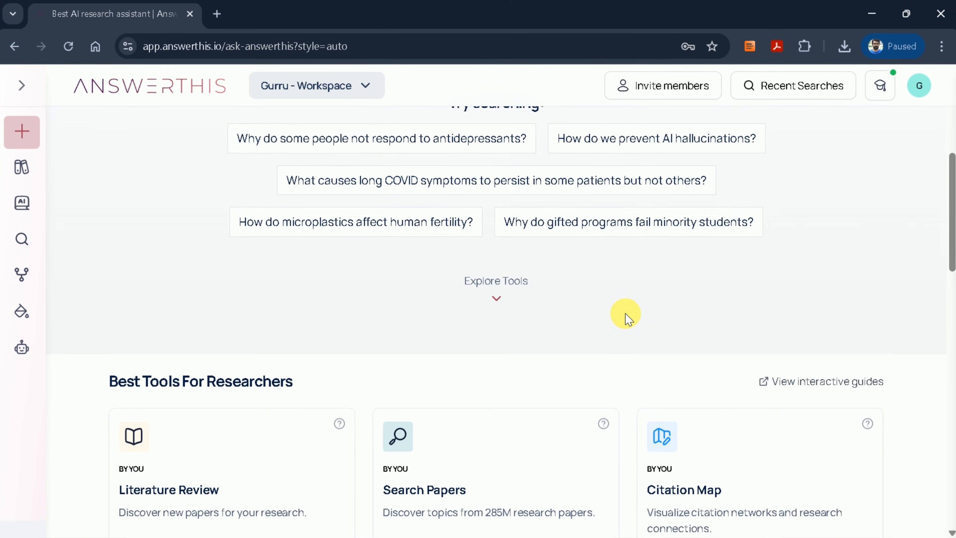
scroll("down", 3)
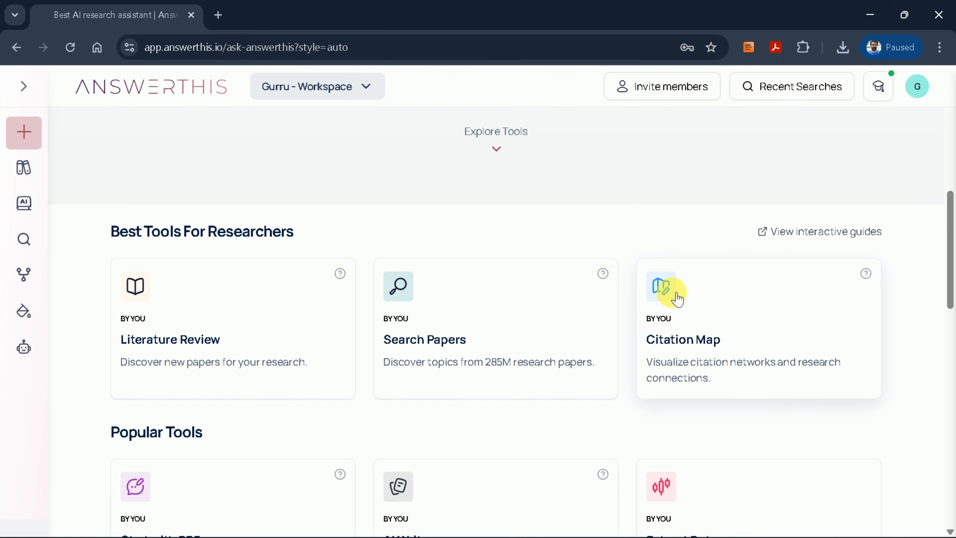
mouse_move(189, 302)
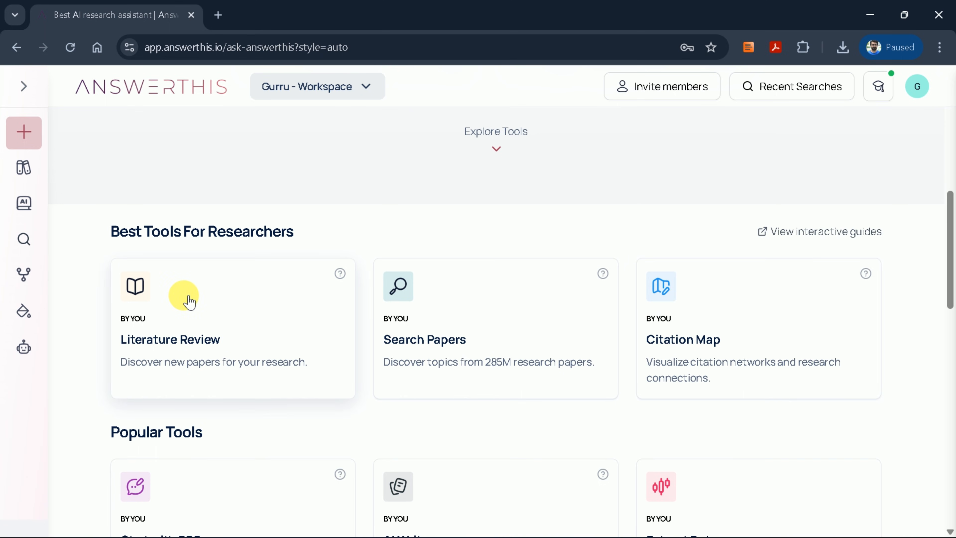
mouse_move(169, 302)
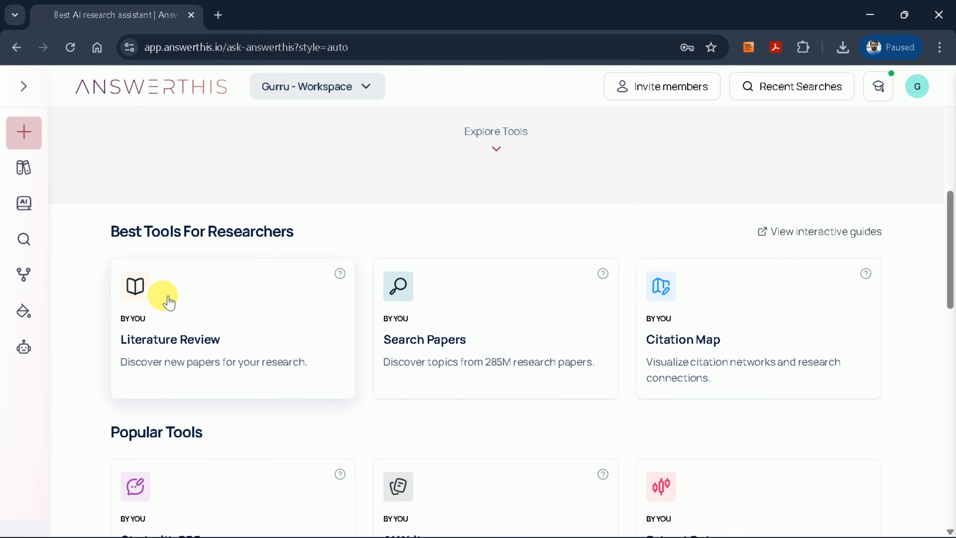
mouse_move(247, 334)
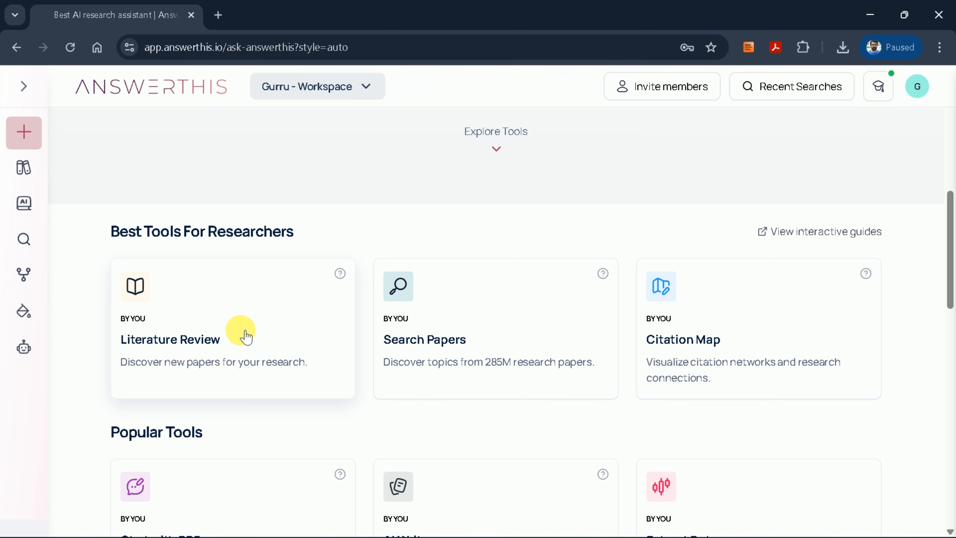
mouse_move(491, 321)
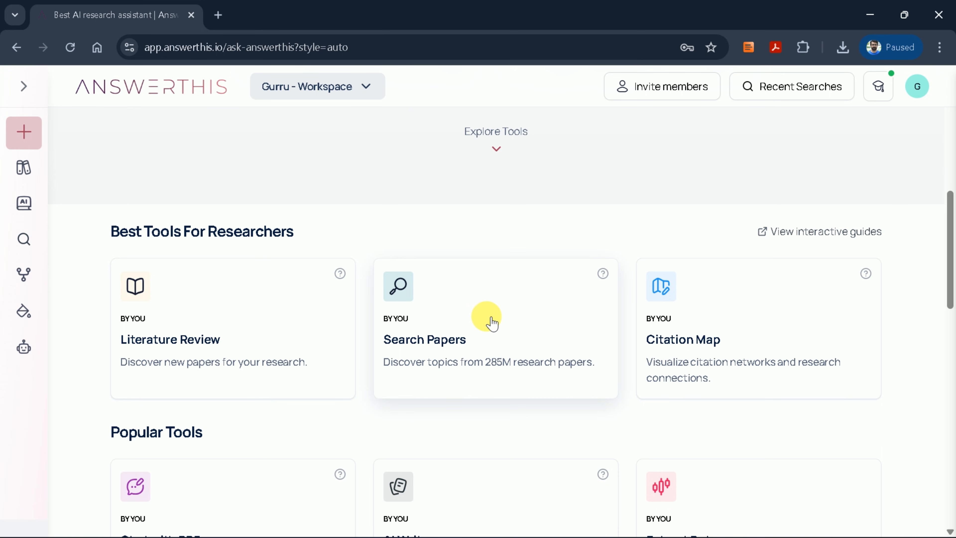
mouse_move(666, 323)
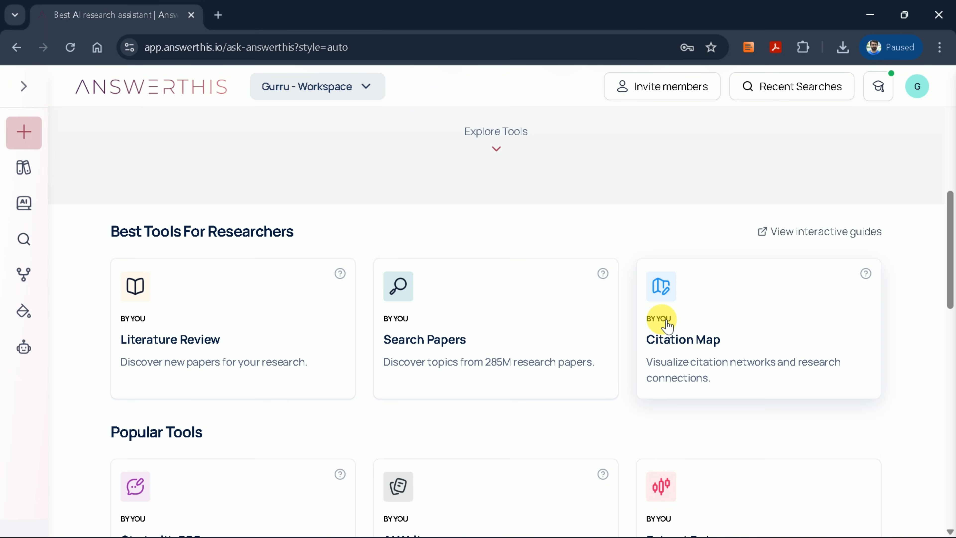
scroll("down", 3)
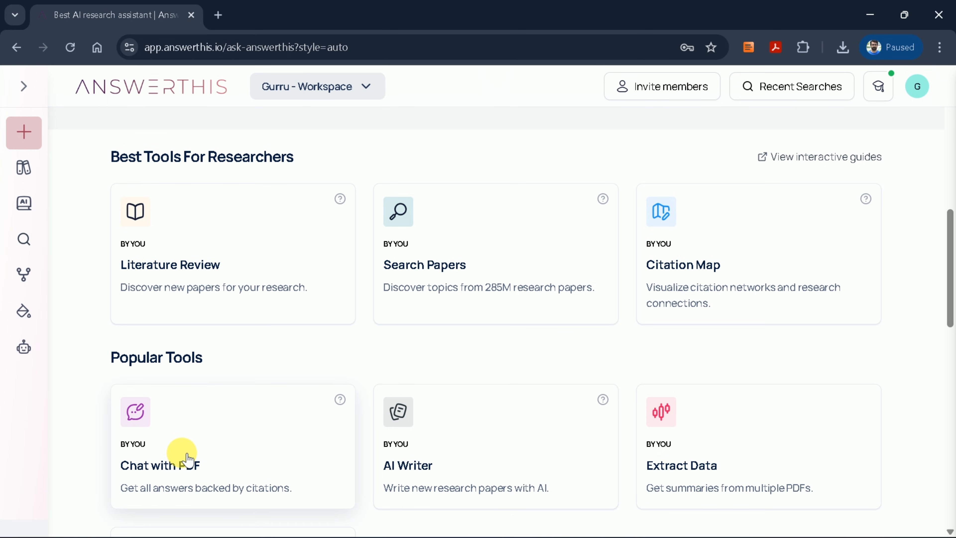
mouse_move(599, 458)
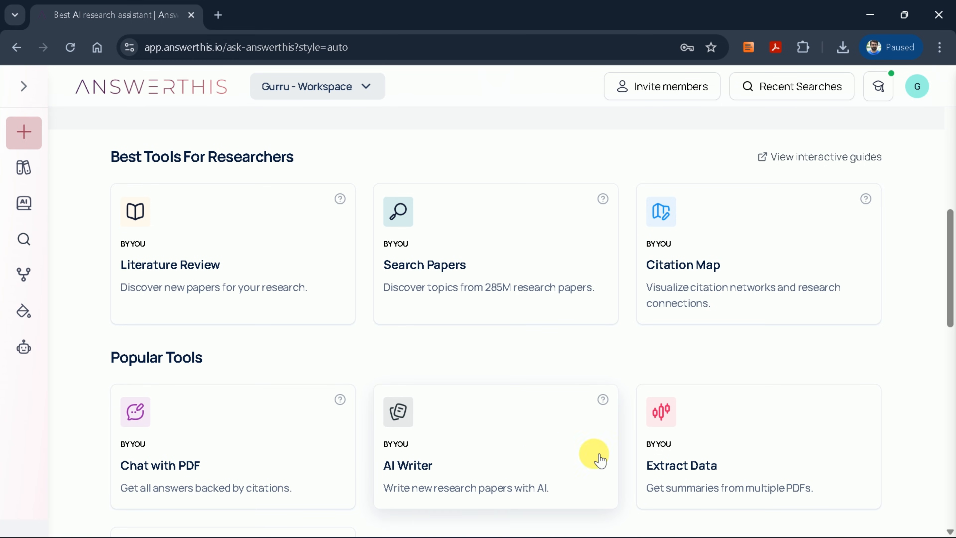
scroll("down", 3)
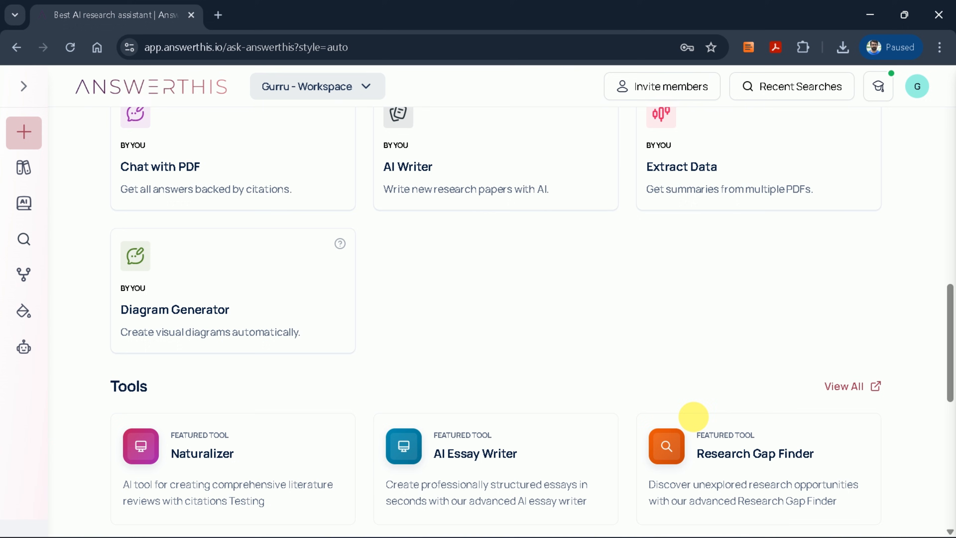
scroll("down", 3)
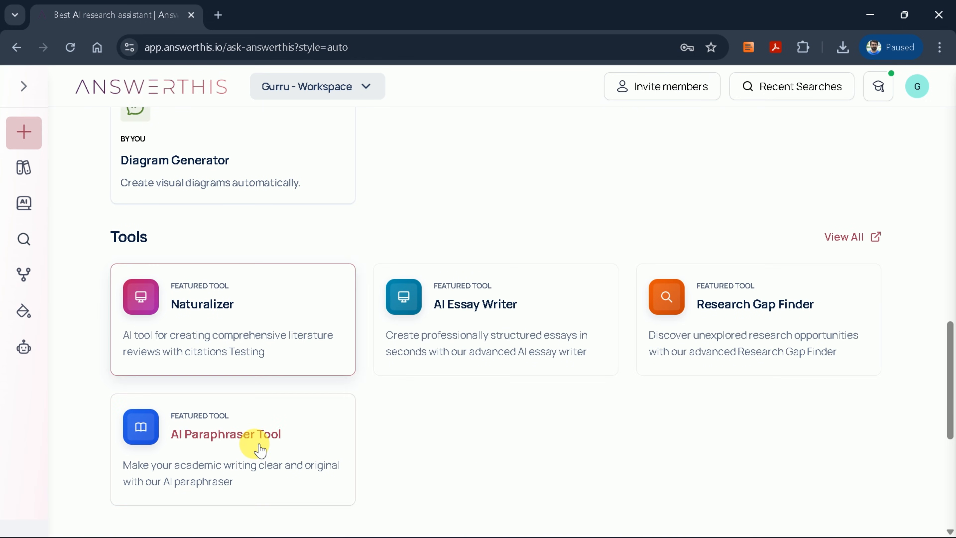
mouse_move(698, 337)
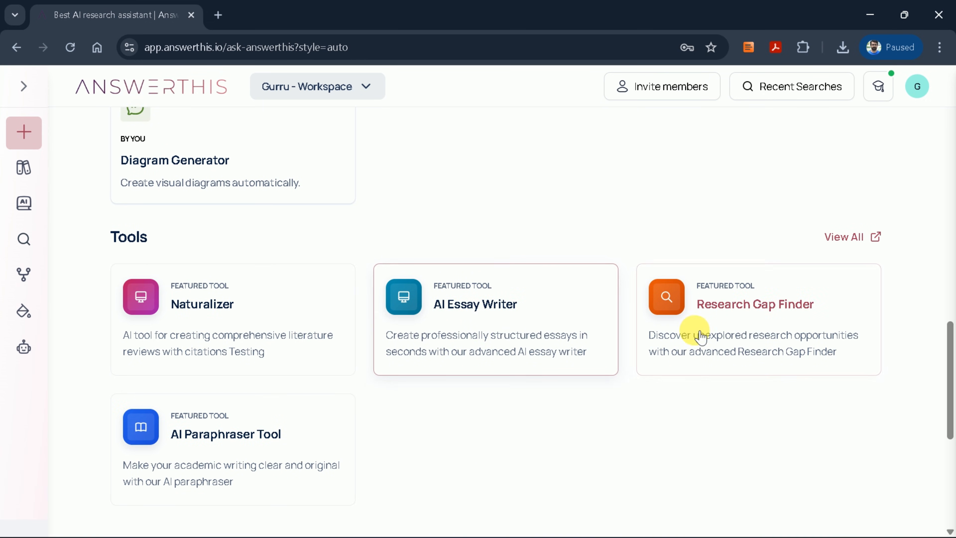
mouse_move(202, 438)
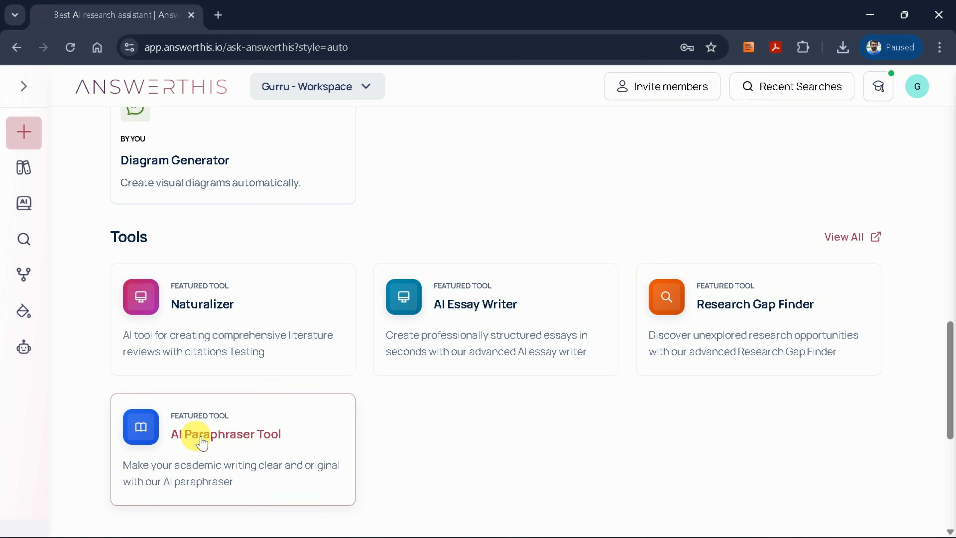
scroll("down", 3)
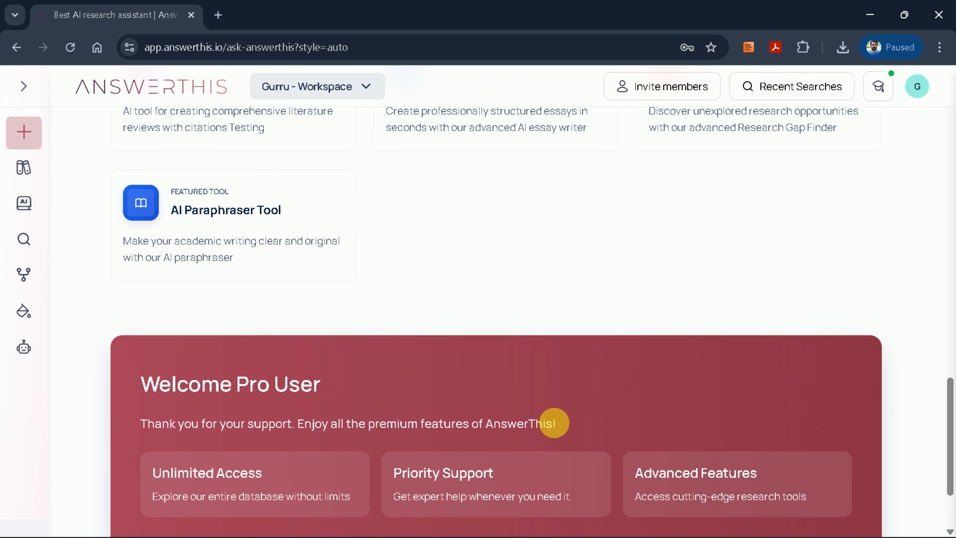
scroll("down", 3)
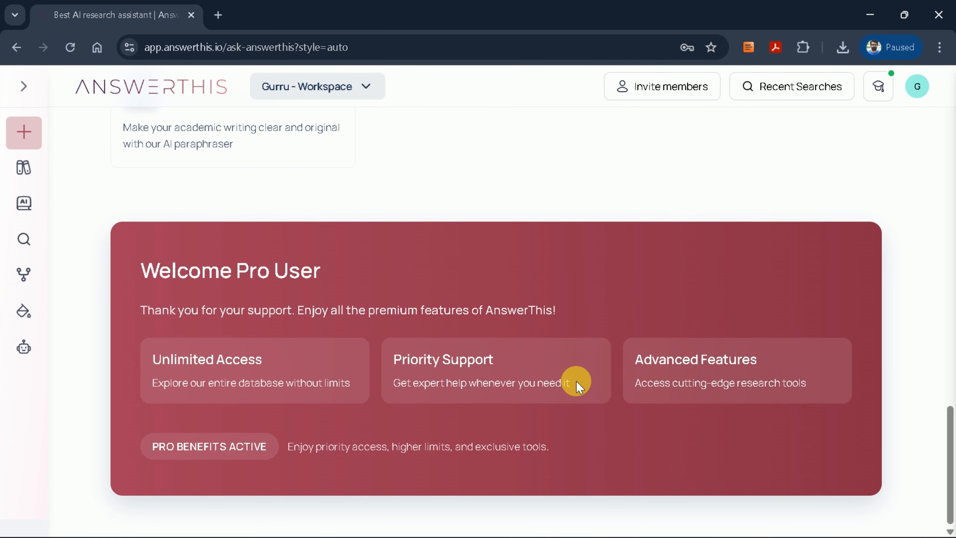
scroll("up", 3)
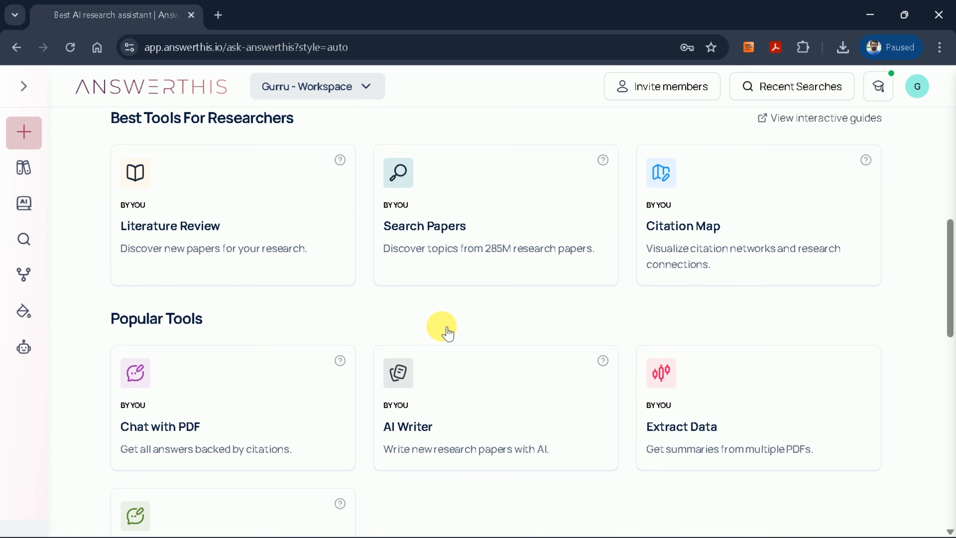
scroll("down", 3)
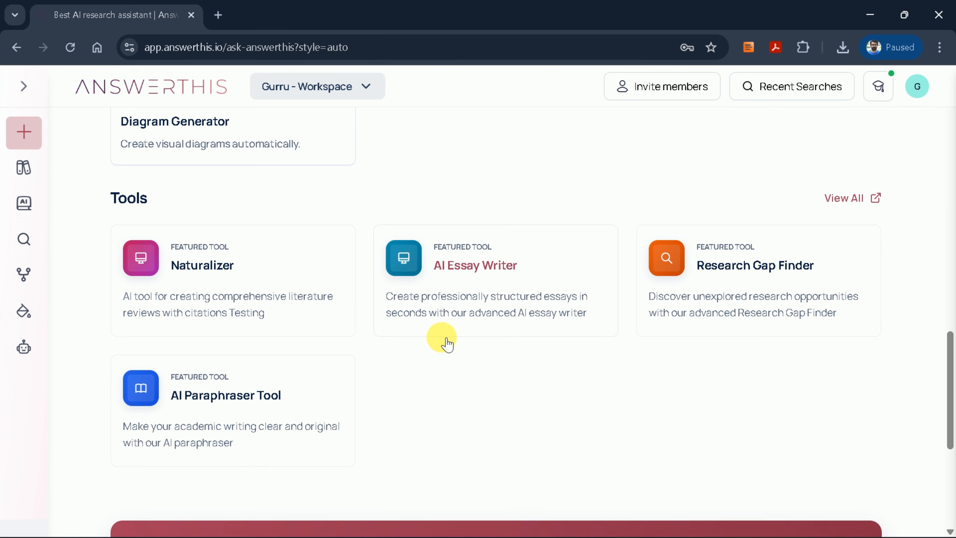
- Launch the AI Paraphraser tool and choose the Creative paraphrasing style
left_click(232, 395)
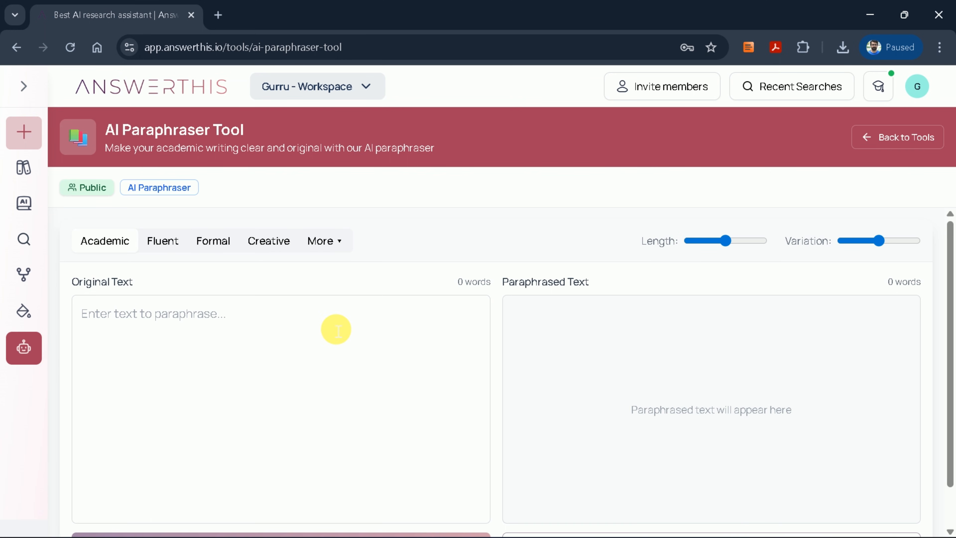
mouse_move(355, 360)
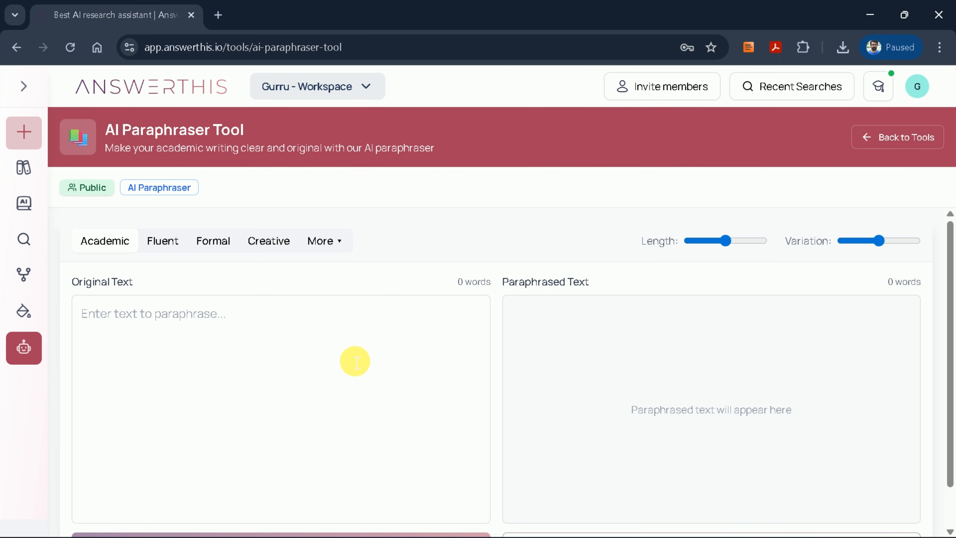
scroll("down", 3)
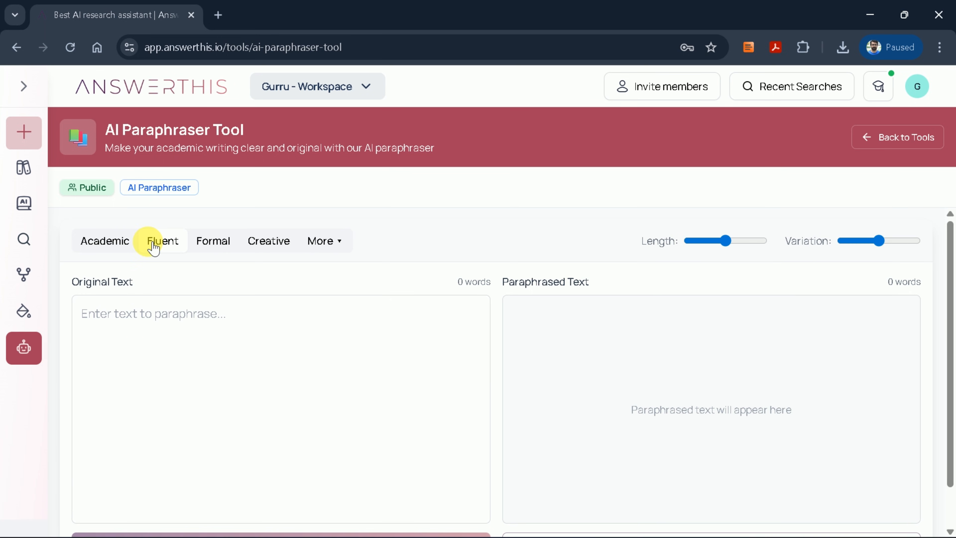
mouse_move(268, 240)
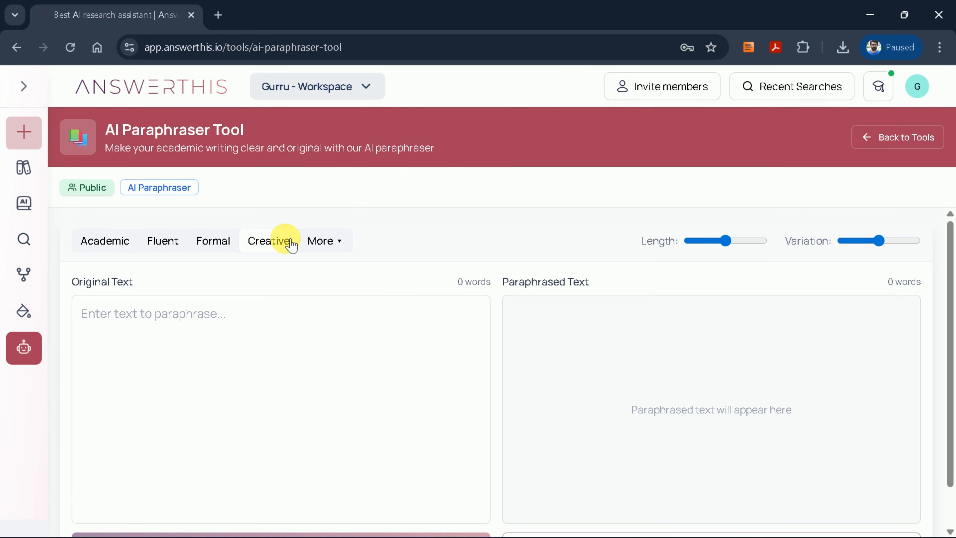
left_click(325, 240)
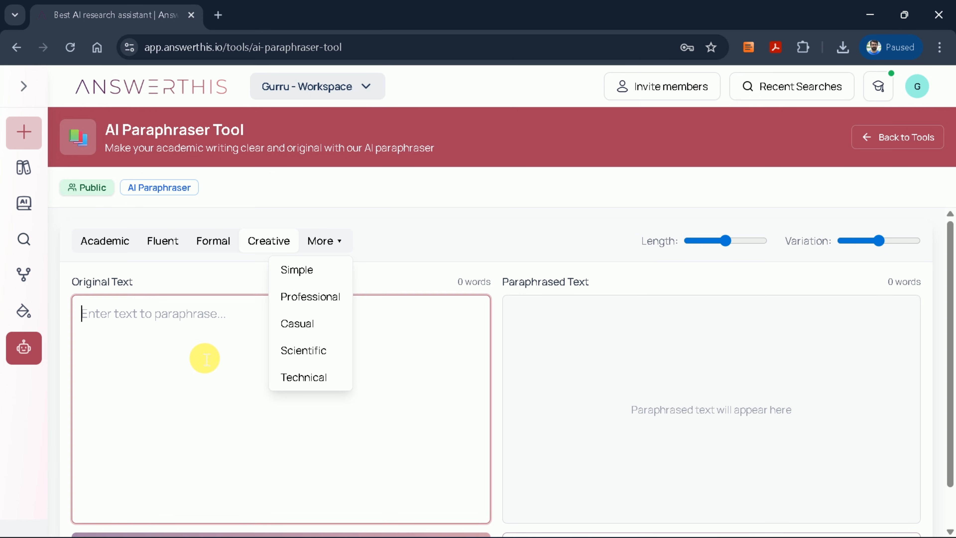
left_click(325, 239)
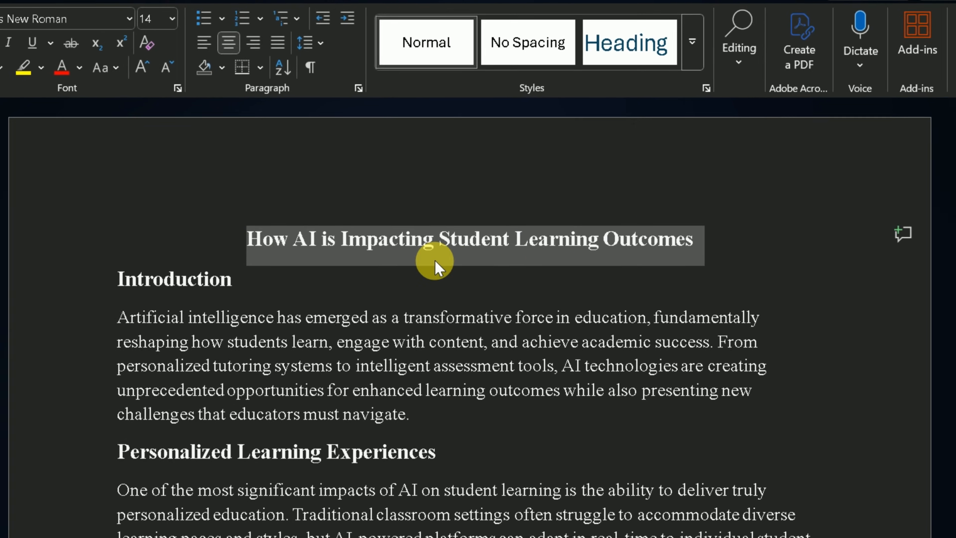
- Review the full AI and student learning essay in Word and copy it for pasting
scroll("down", 3)
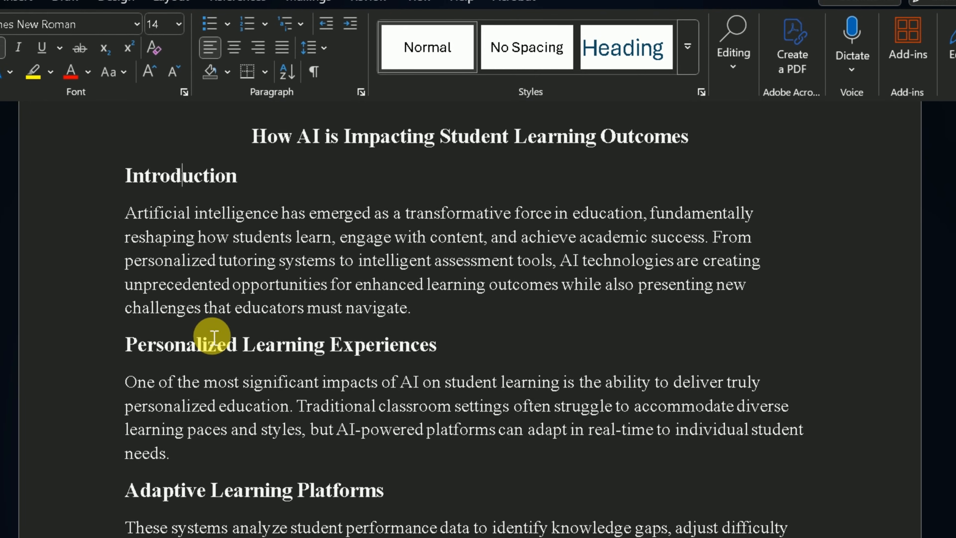
scroll("down", 3)
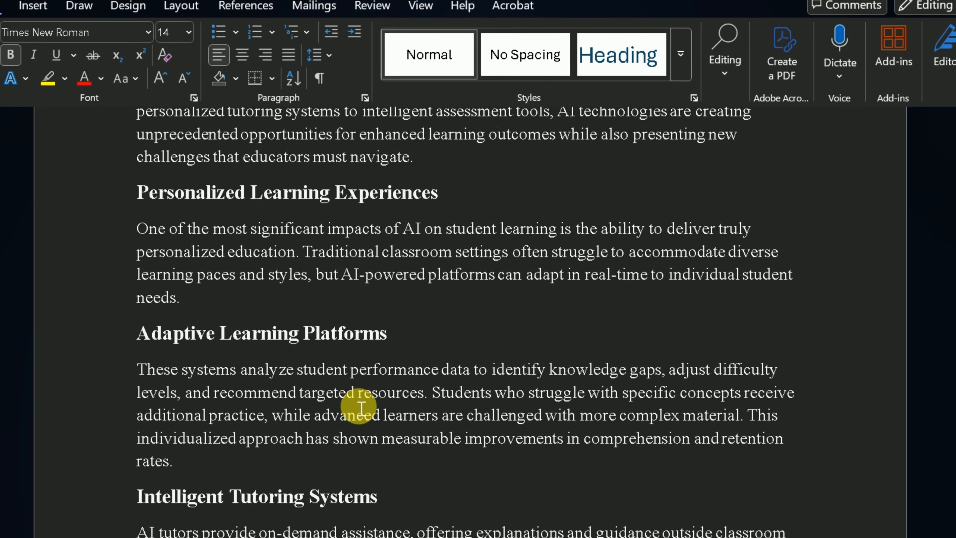
scroll("down", 3)
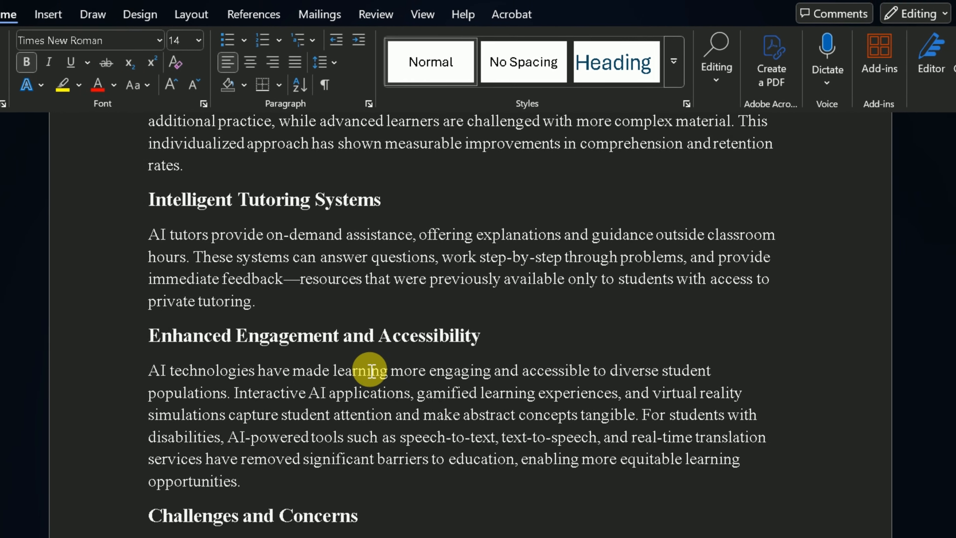
scroll("down", 3)
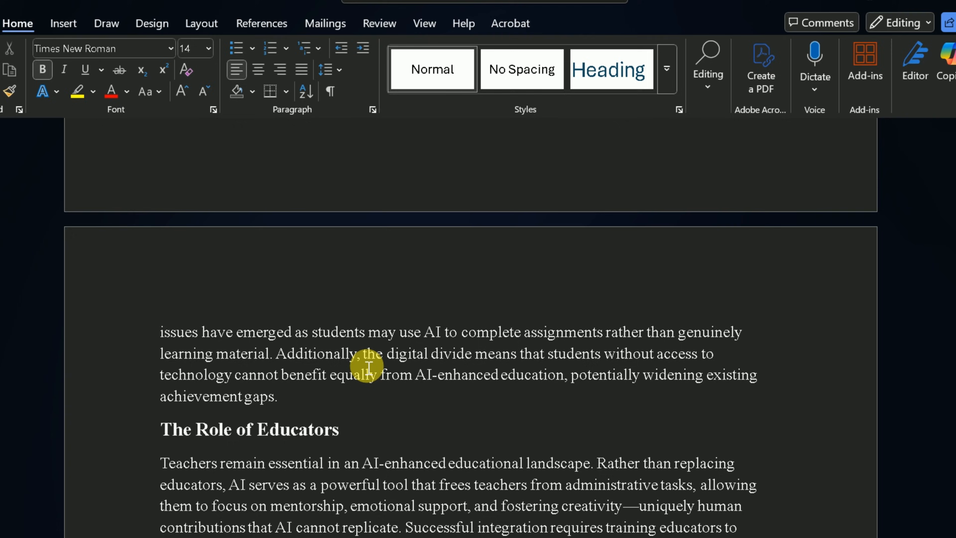
scroll("down", 3)
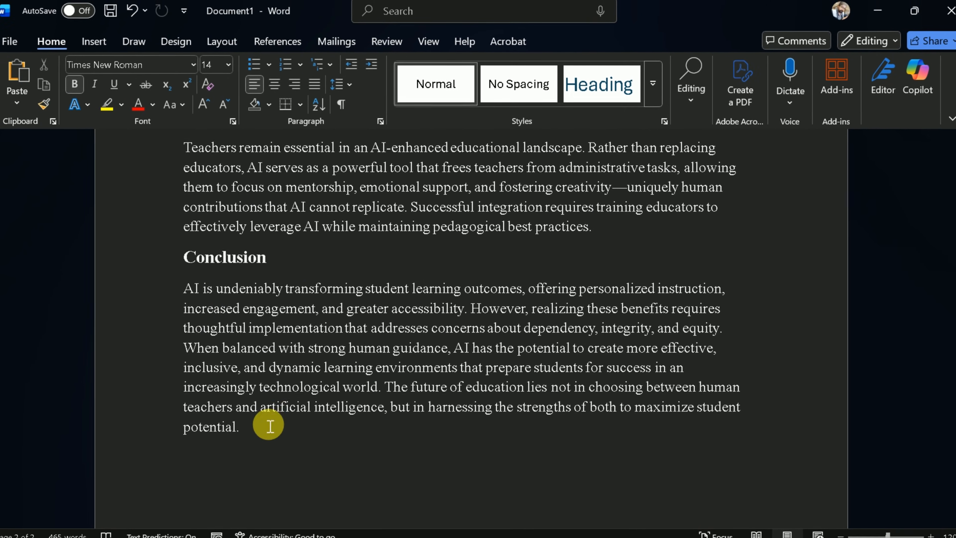
scroll("up", 3)
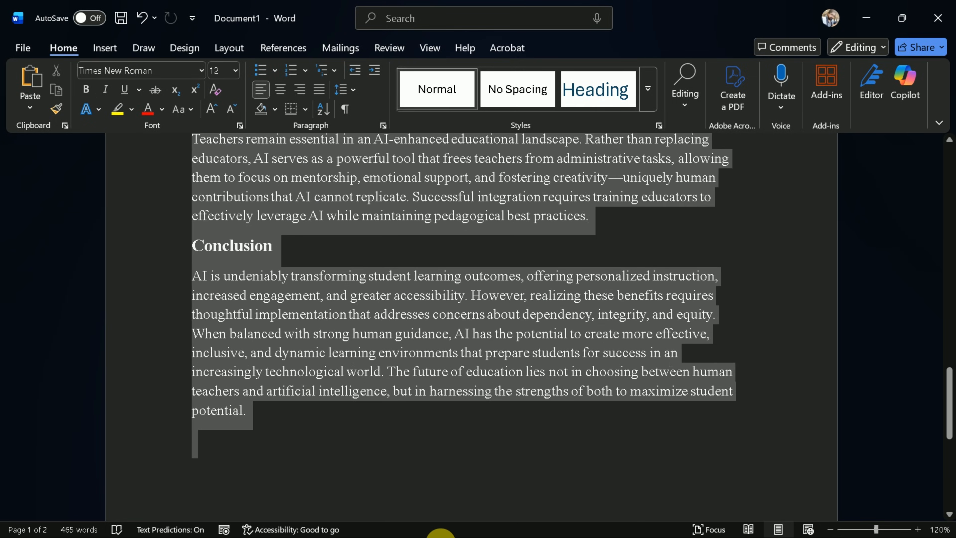
scroll("up", 3)
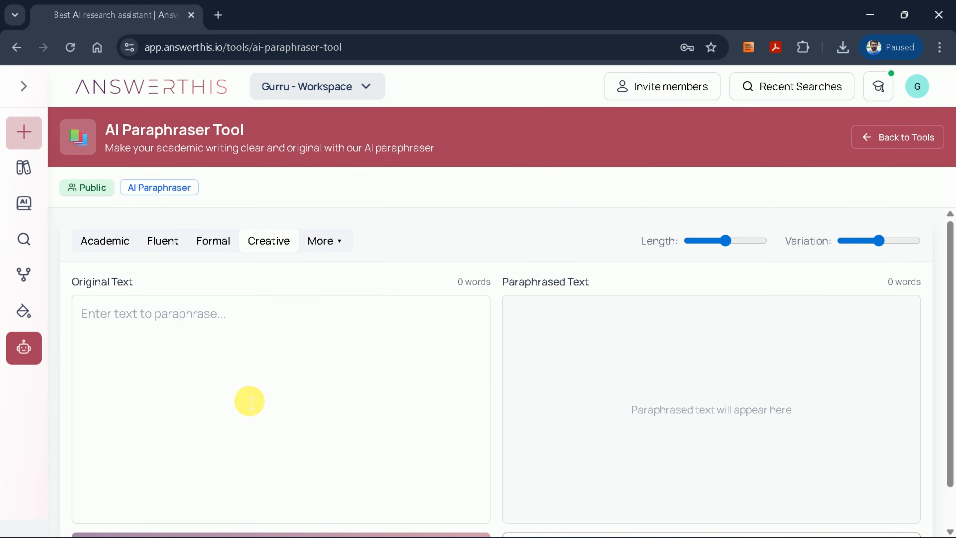
- Paste the 456-word essay as original text, pick an extra style and start rephrasing
right_click(249, 401)
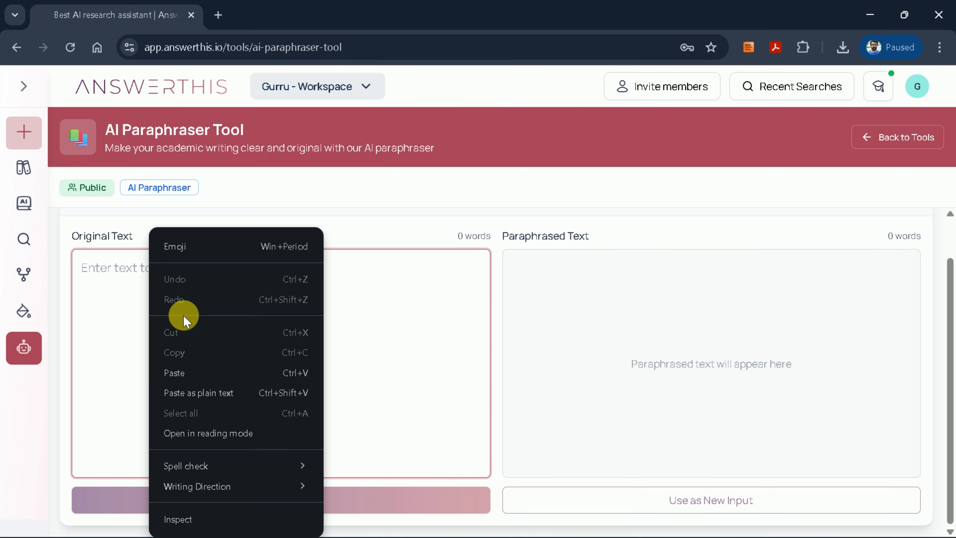
left_click(173, 373)
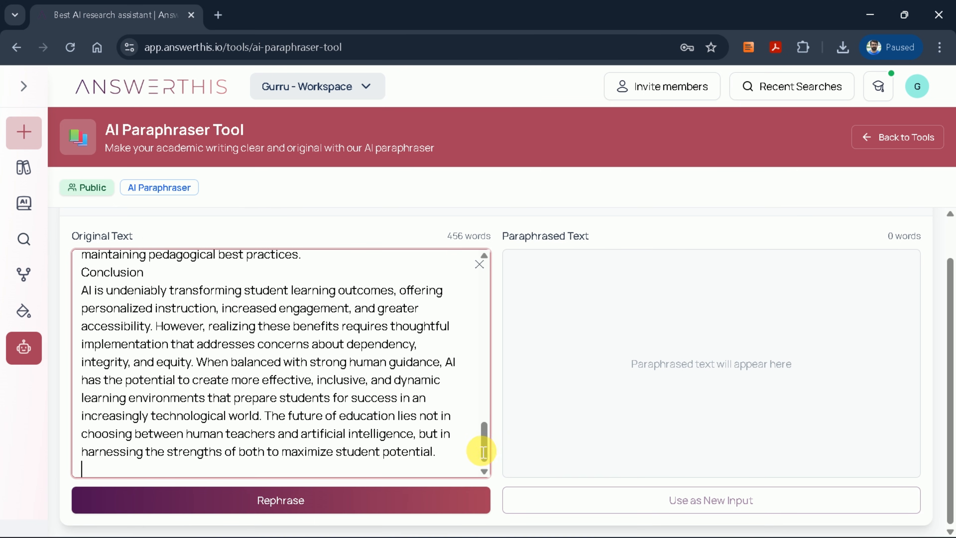
left_click(161, 240)
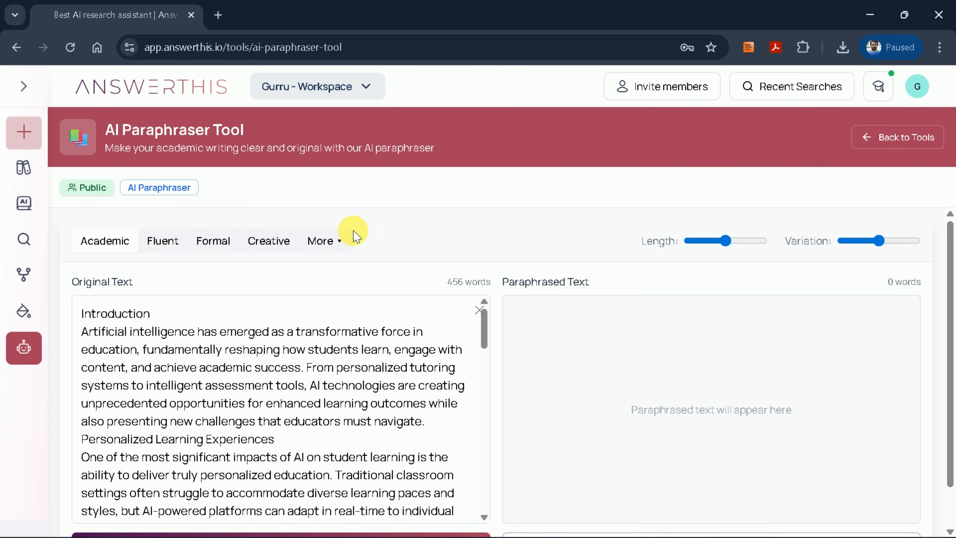
left_click(320, 240)
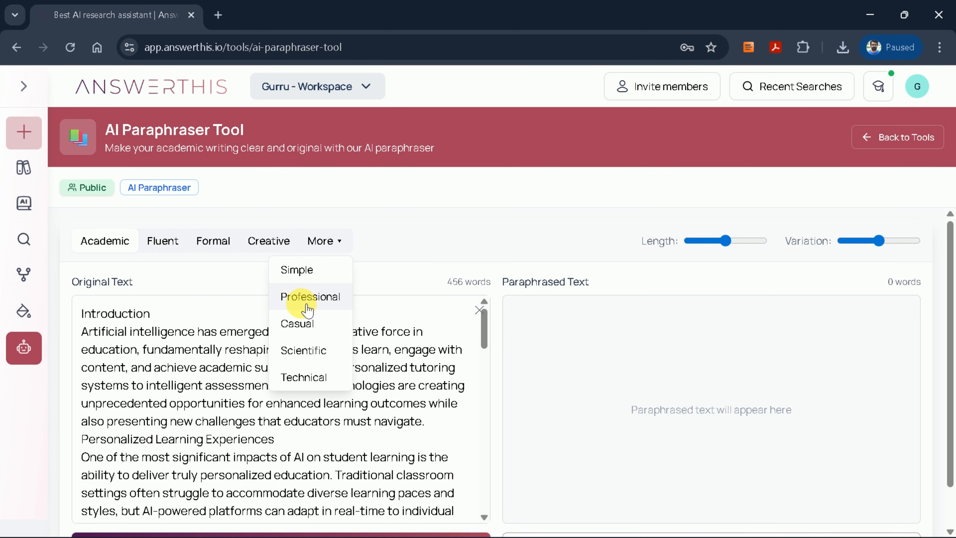
mouse_move(327, 313)
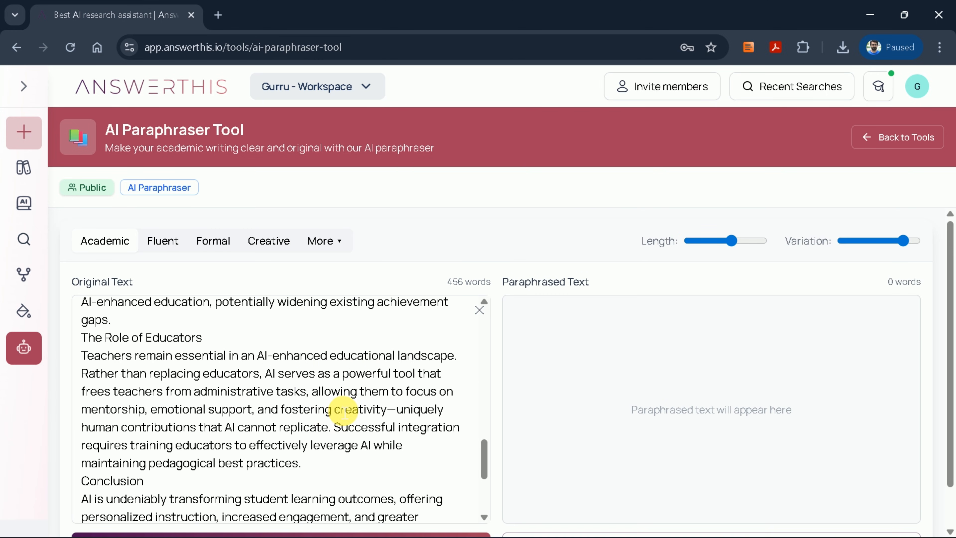
scroll("down", 3)
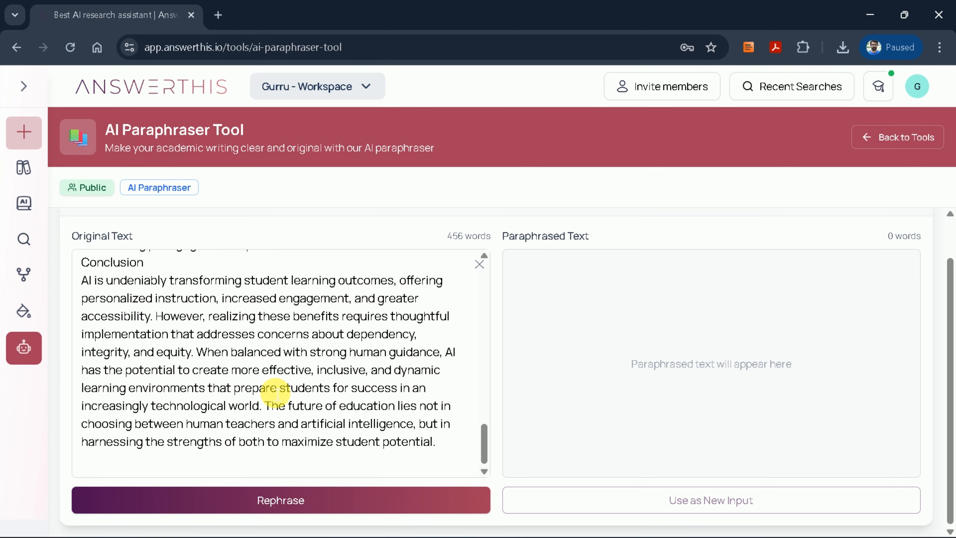
left_click(279, 500)
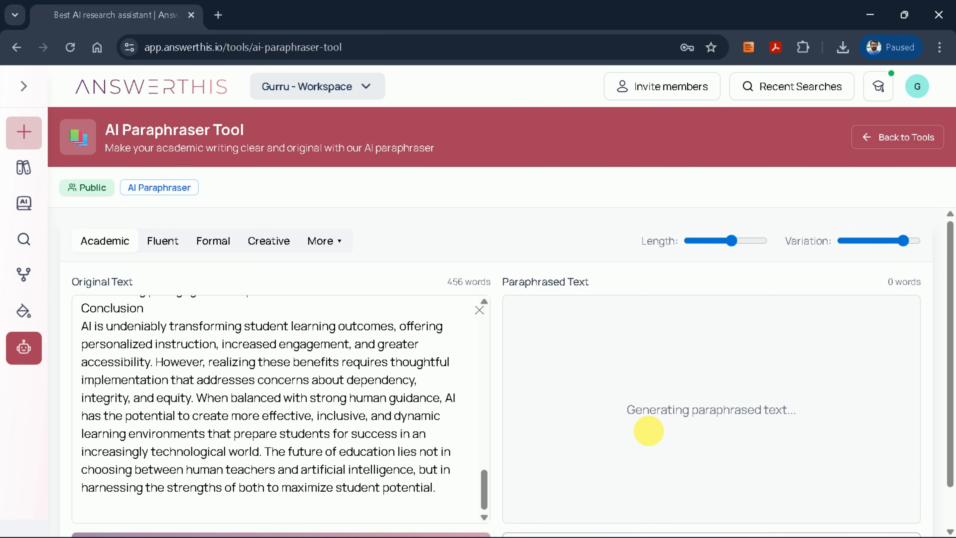
mouse_move(766, 421)
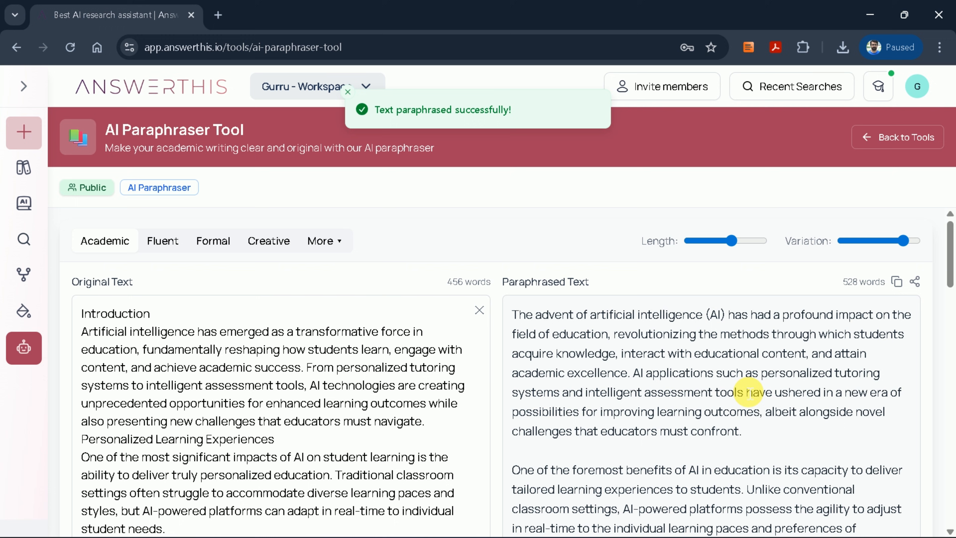
scroll("down", 3)
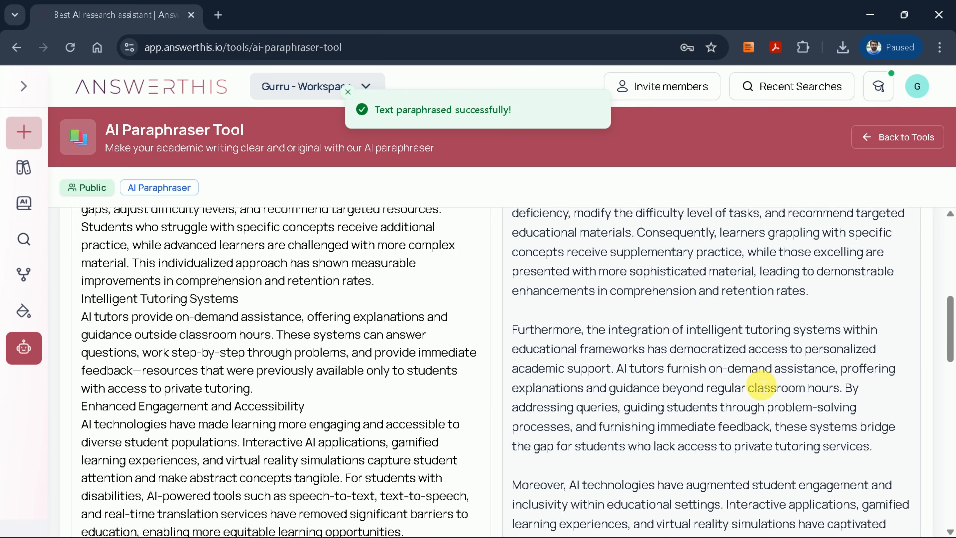
scroll("down", 3)
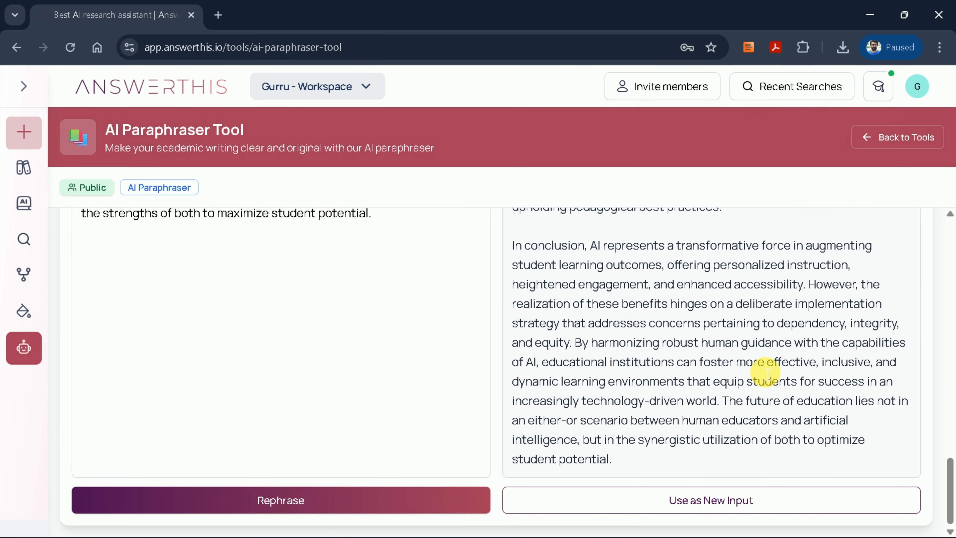
scroll("up", 3)
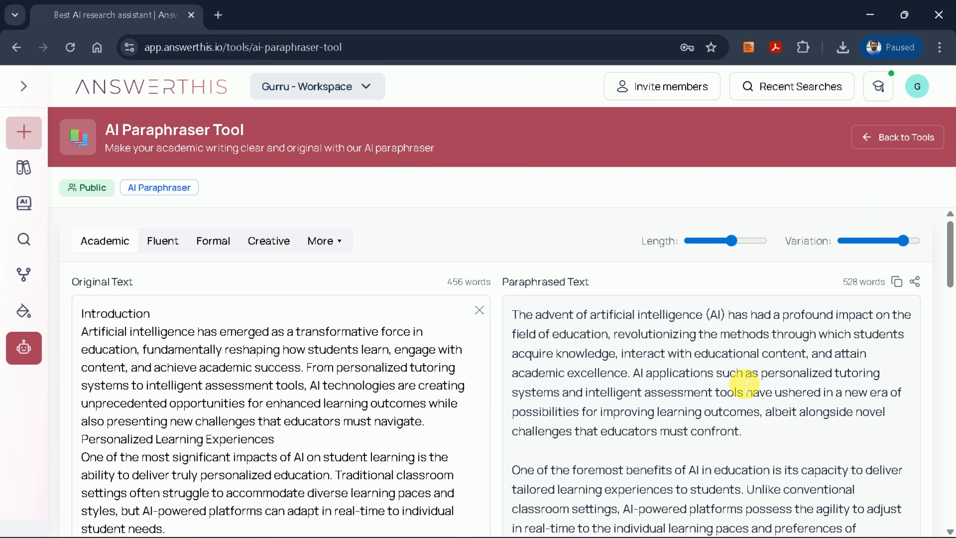
mouse_move(446, 286)
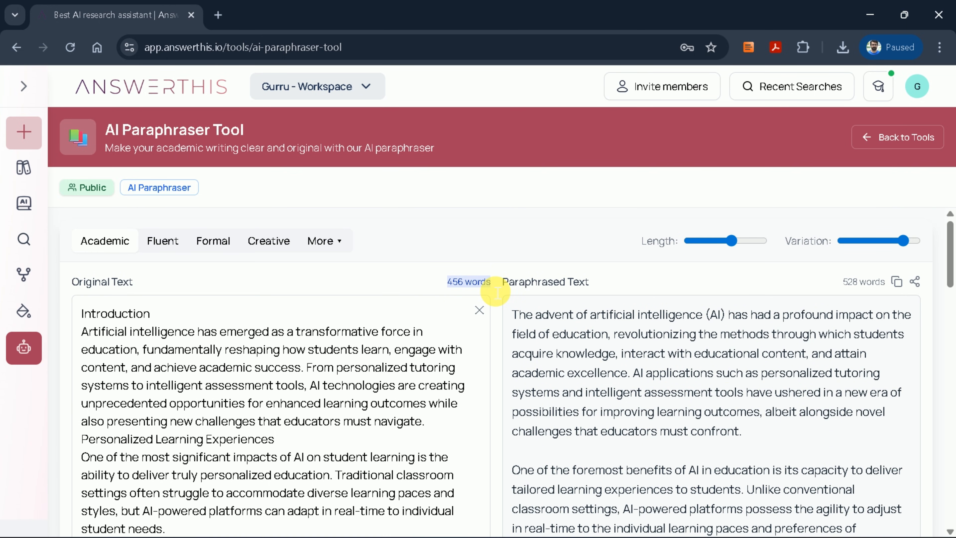
mouse_move(841, 296)
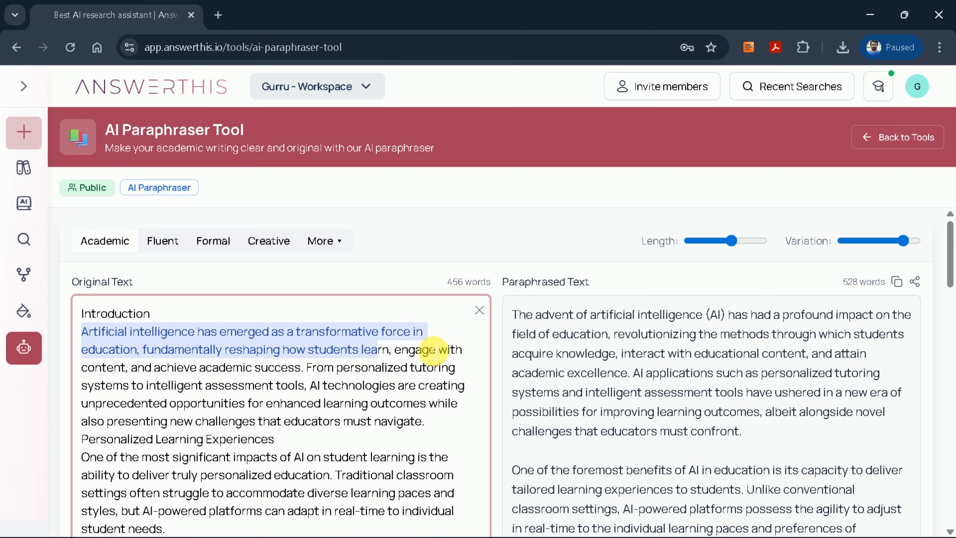
mouse_move(514, 316)
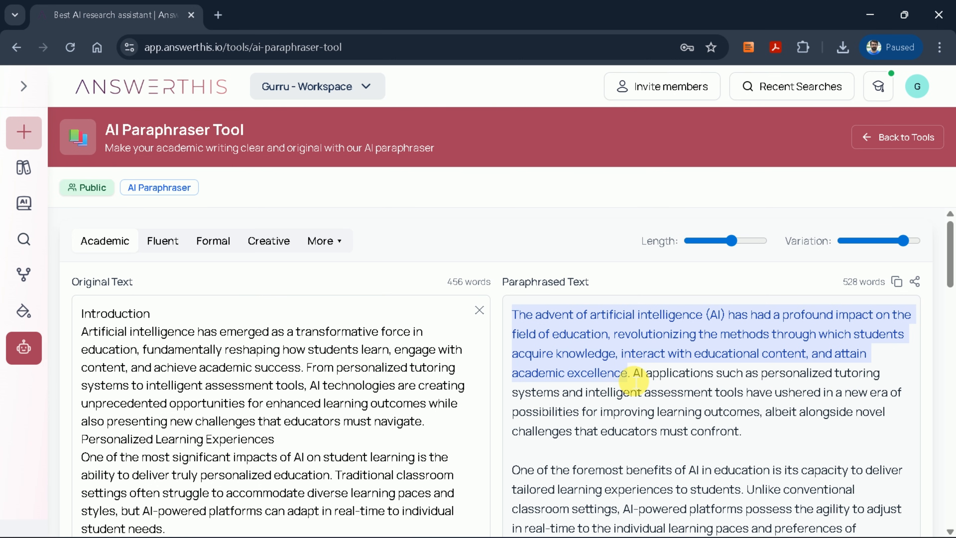
mouse_move(620, 399)
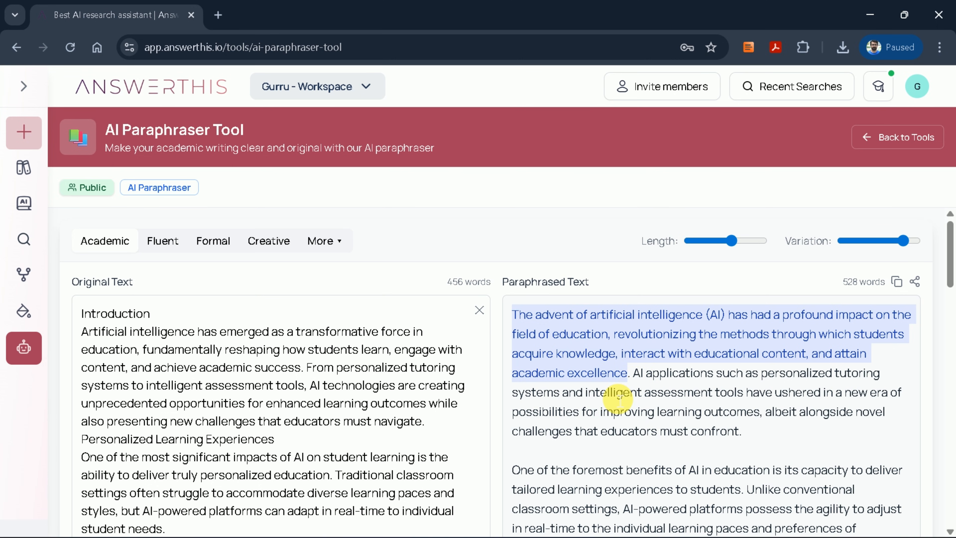
scroll("down", 3)
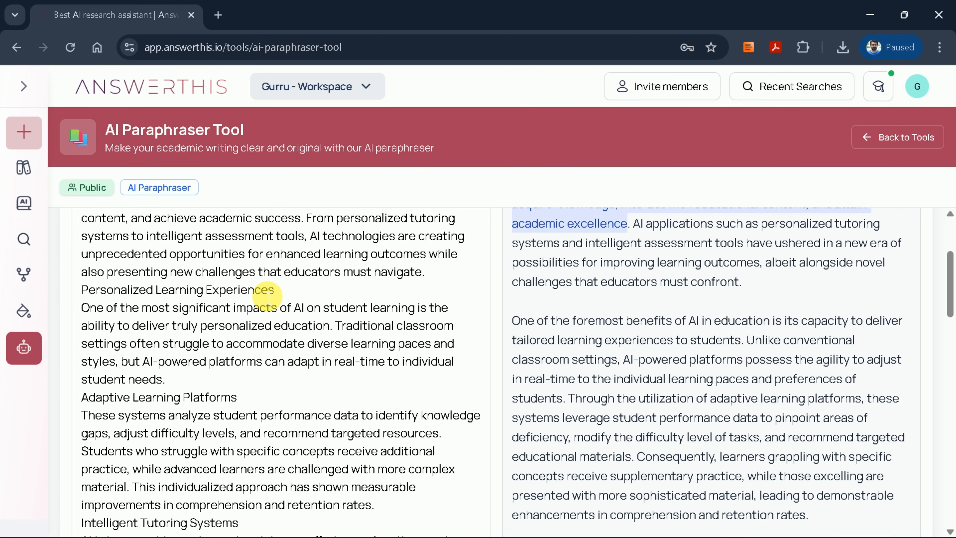
scroll("down", 3)
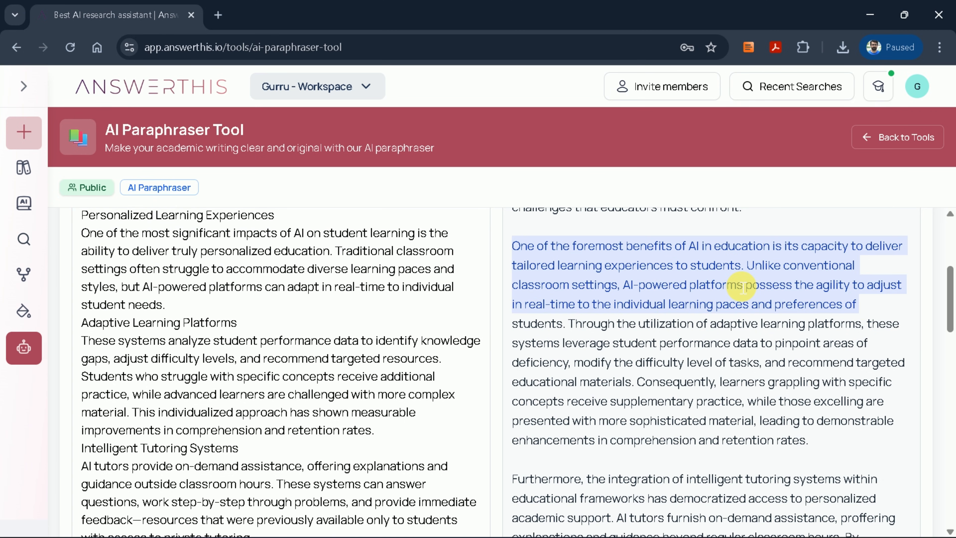
scroll("down", 3)
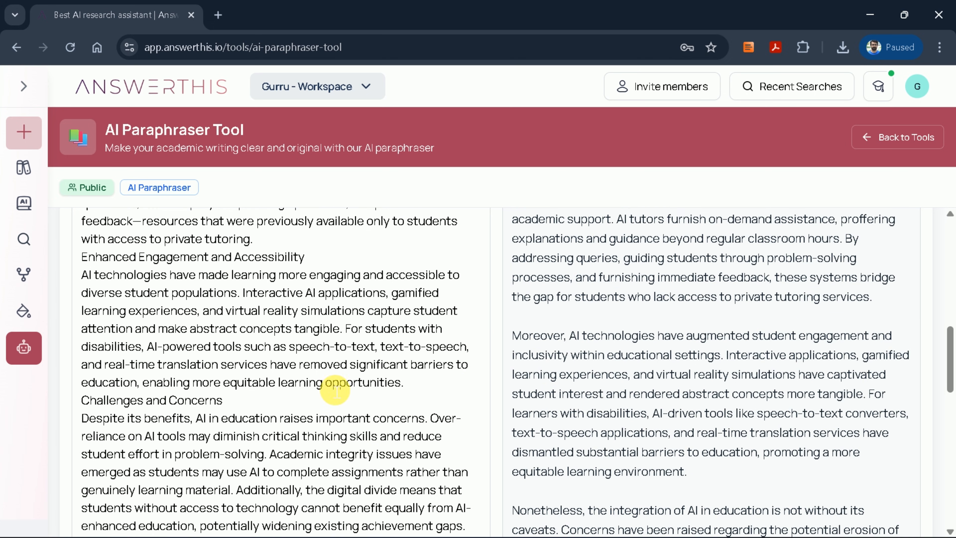
- Copy the 528-word paraphrased essay to the clipboard and dismiss the Windows Share dialog
left_click(896, 280)
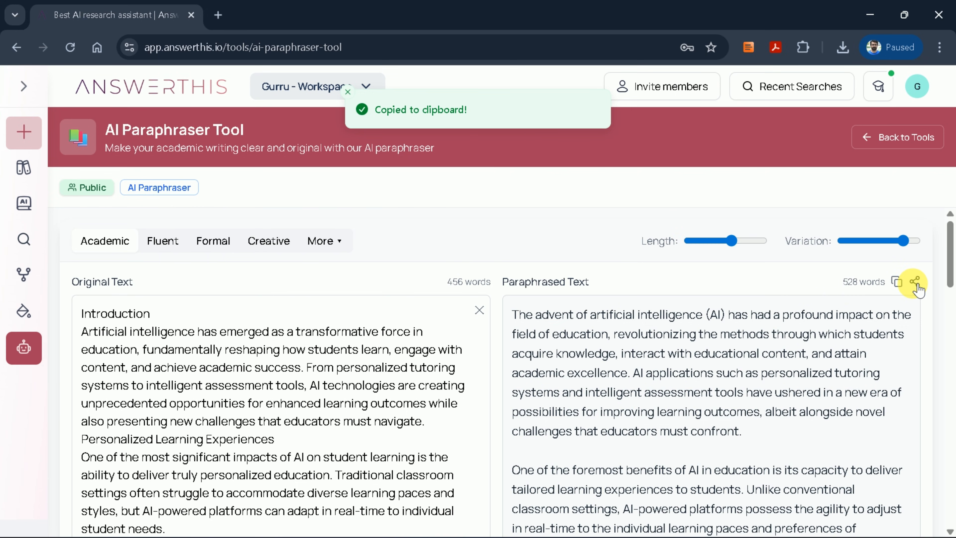
left_click(913, 282)
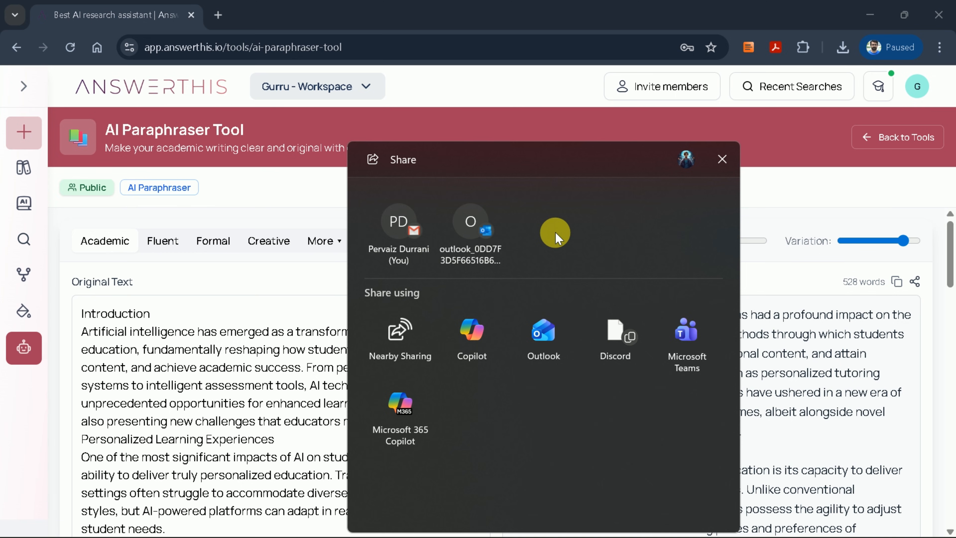
mouse_move(686, 329)
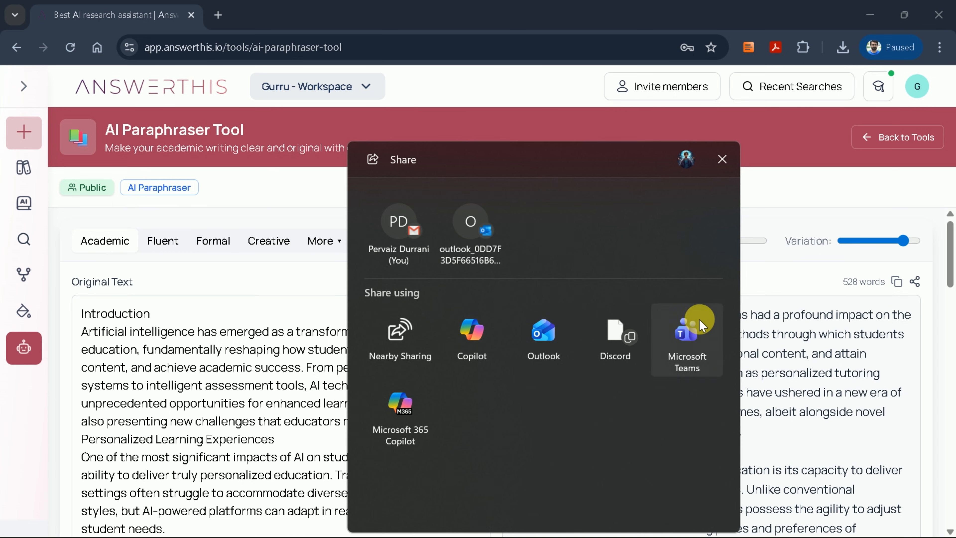
mouse_move(531, 397)
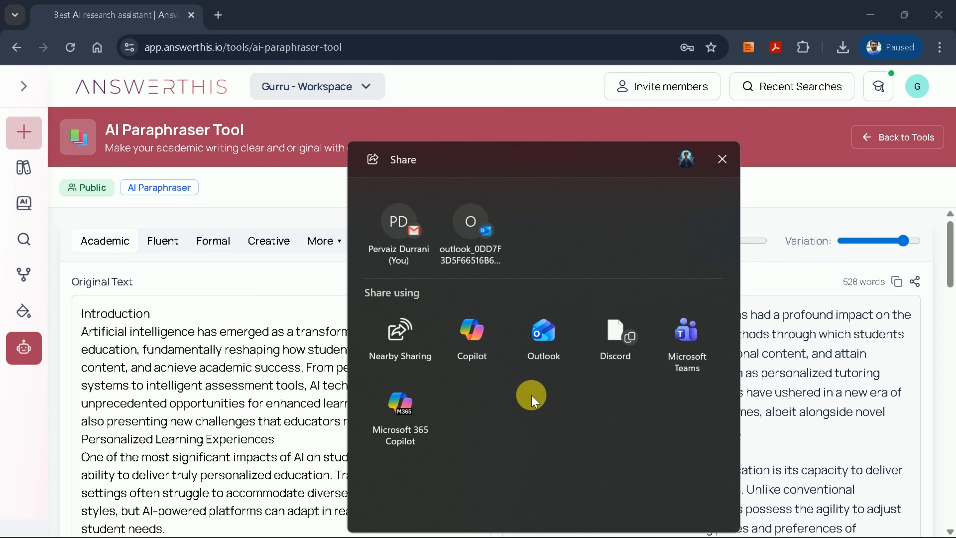
left_click(722, 159)
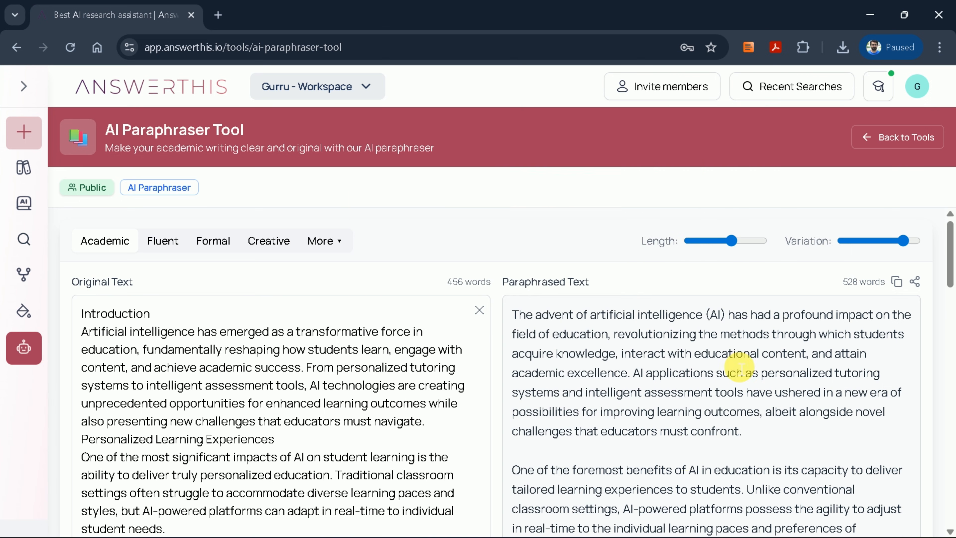
scroll("down", 3)
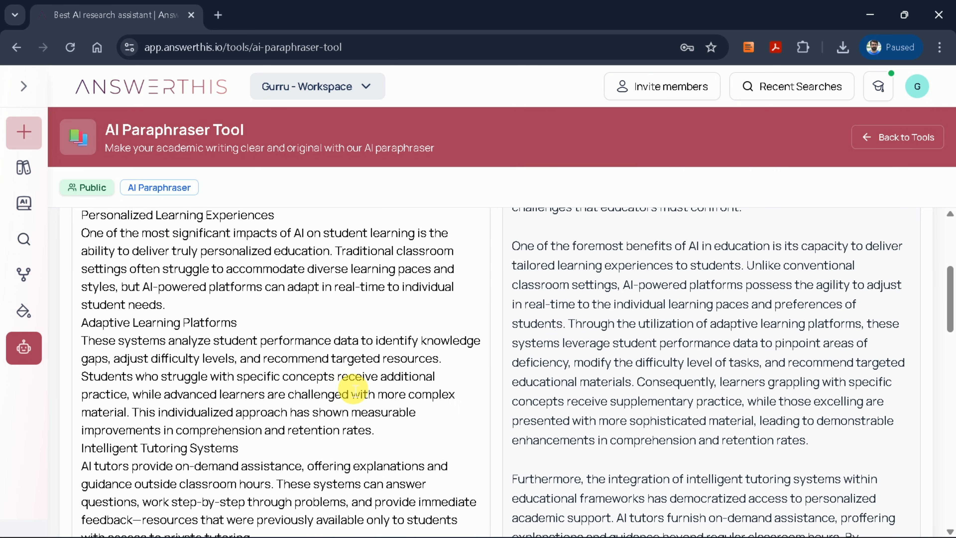
scroll("down", 3)
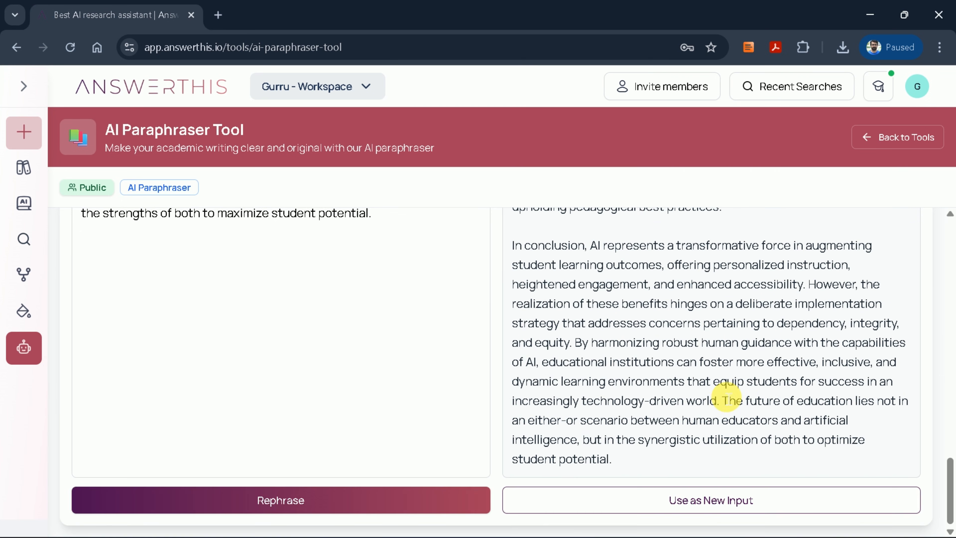
scroll("up", 3)
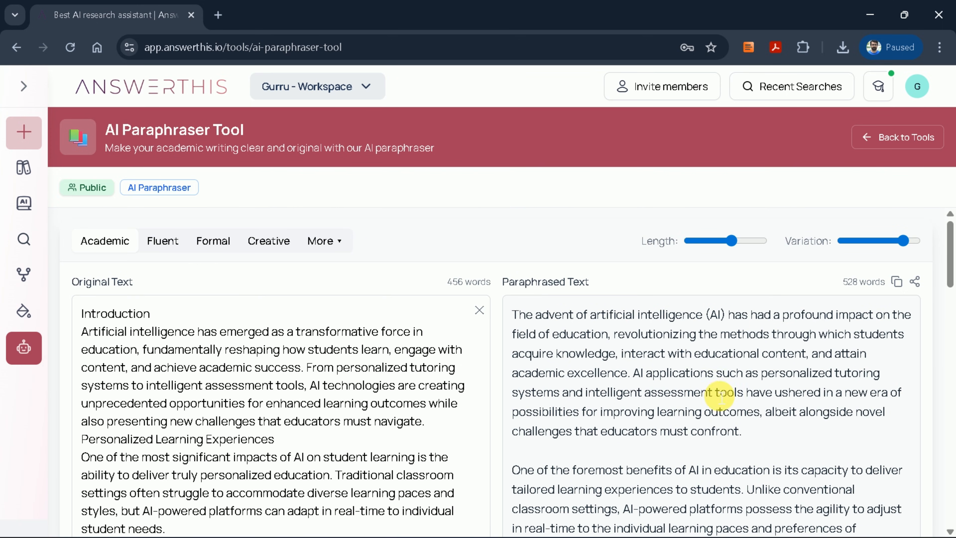
mouse_move(467, 433)
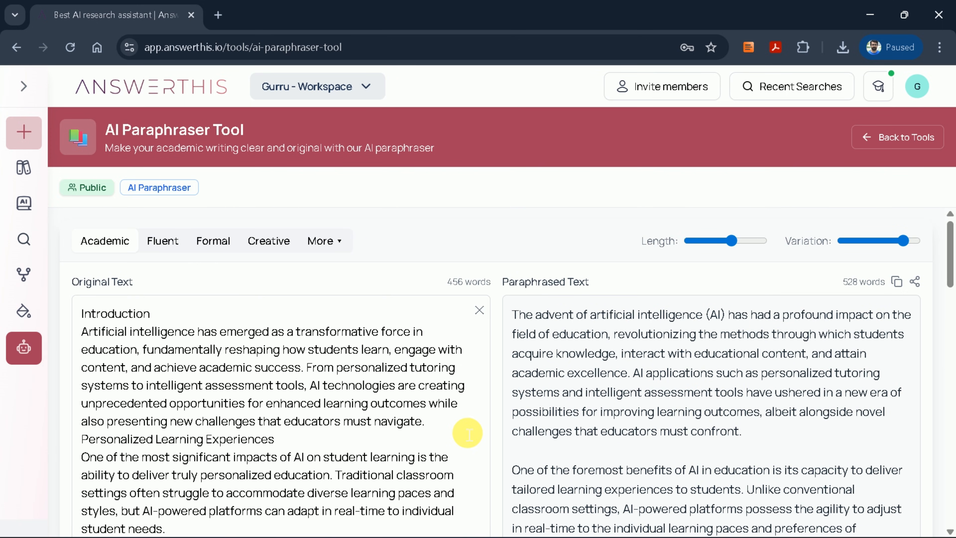
scroll("down", 3)
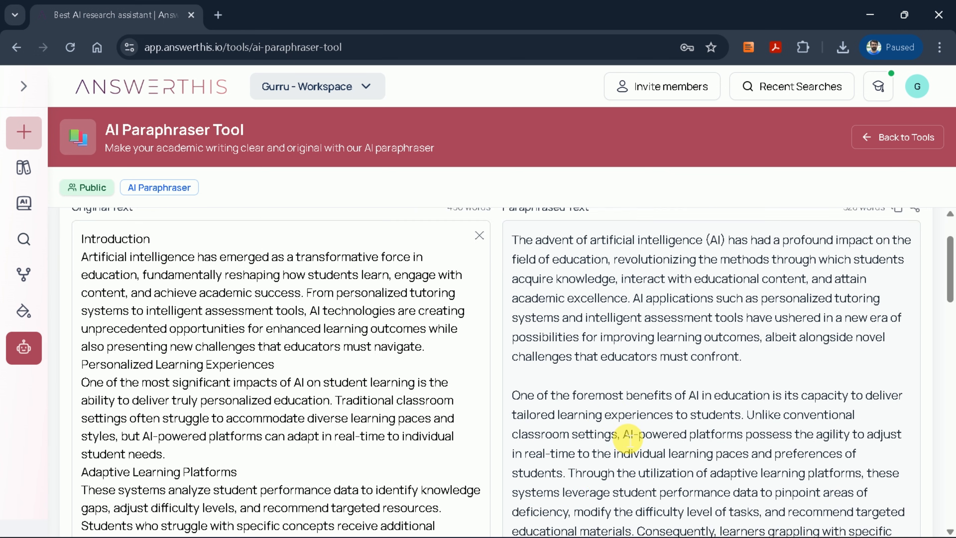
scroll("up", 3)
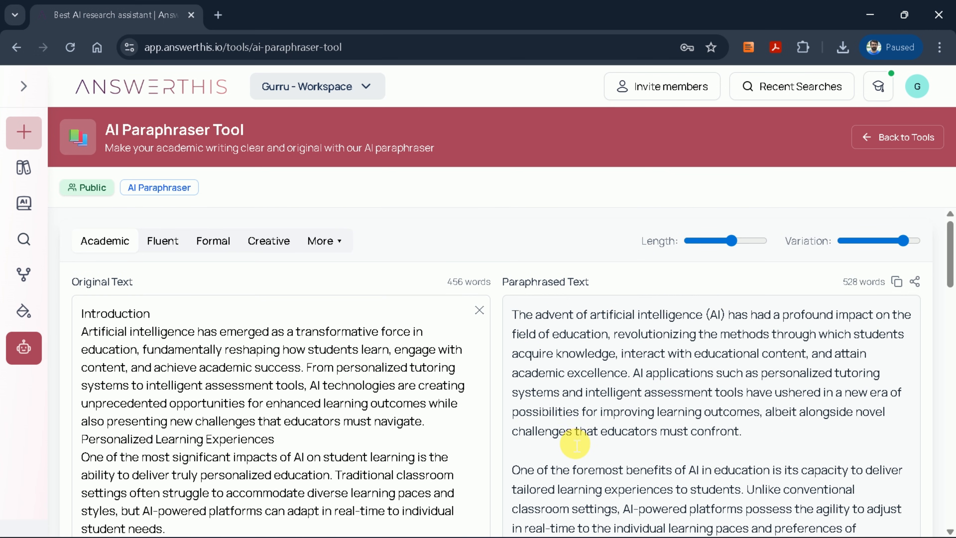
scroll("down", 3)
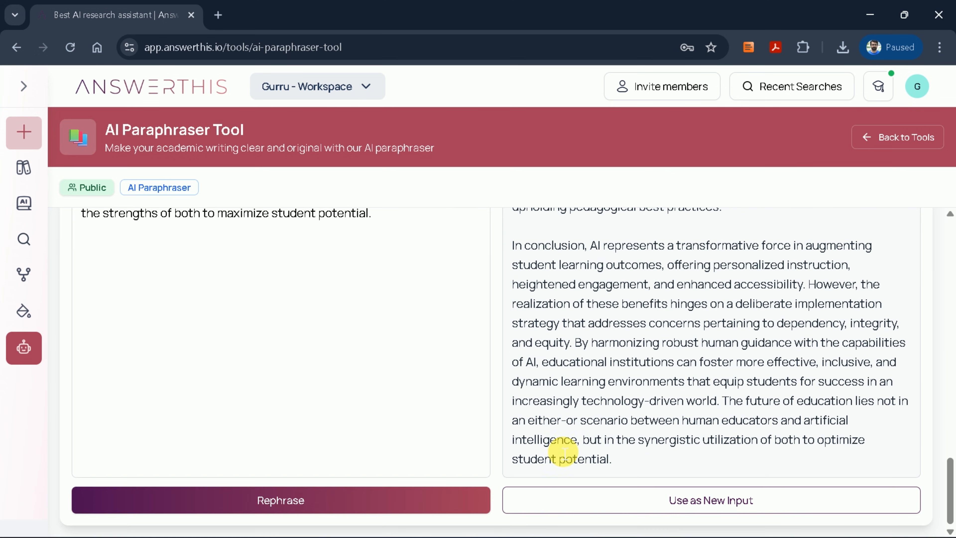
- Scroll the public home page down to the Real Results From Real Researchers figures
scroll("up", 3)
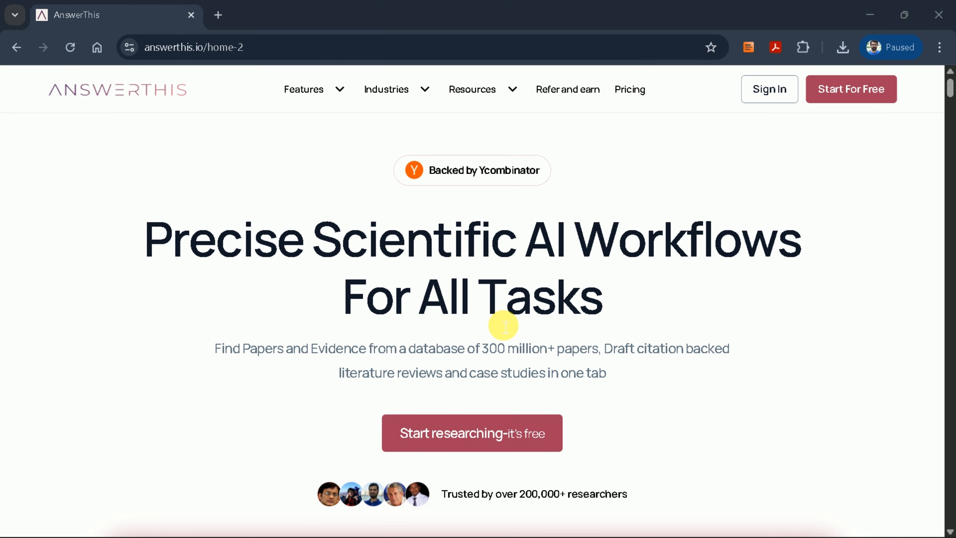
scroll("down", 3)
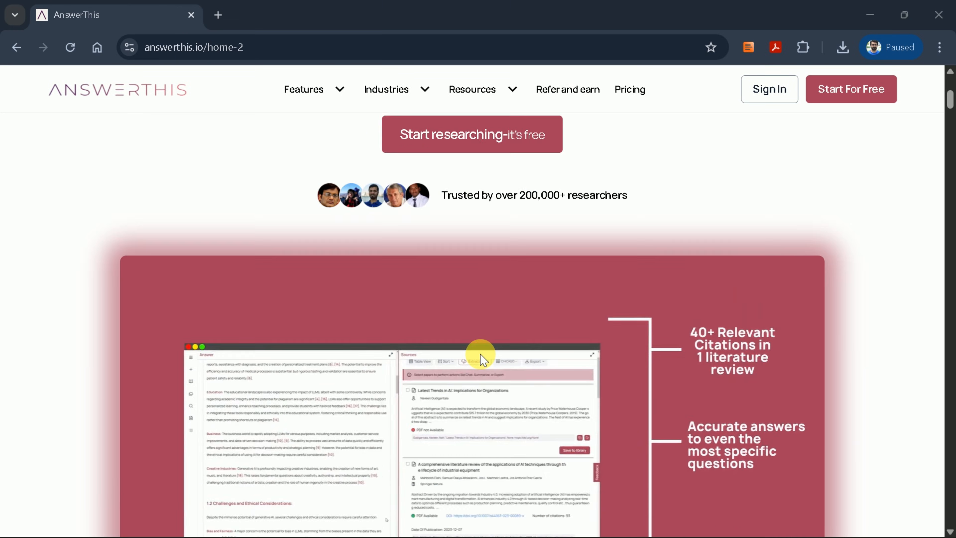
scroll("down", 3)
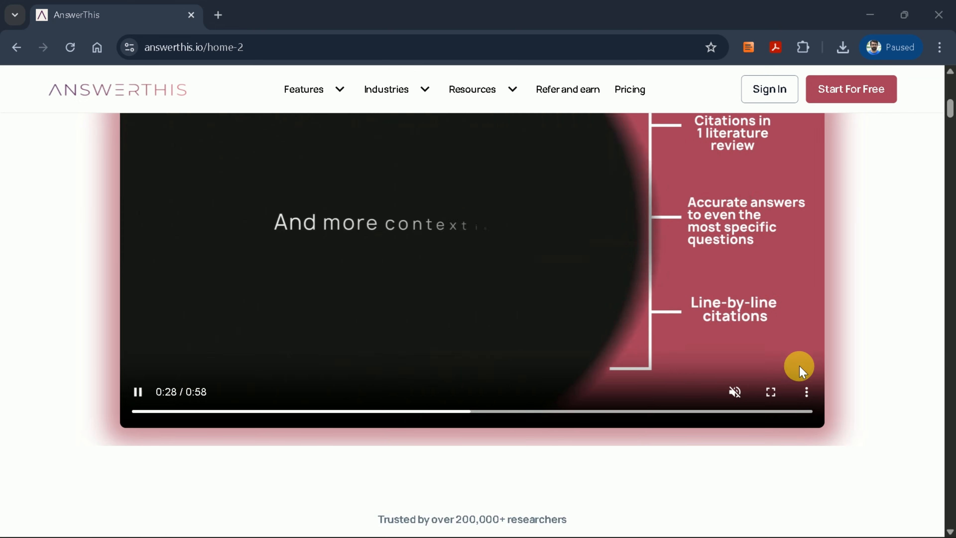
scroll("down", 3)
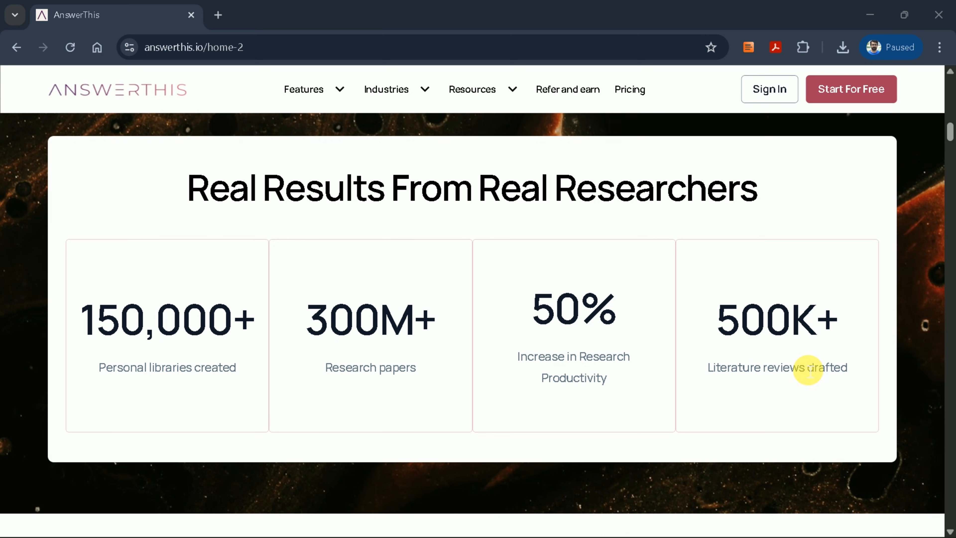
mouse_move(584, 347)
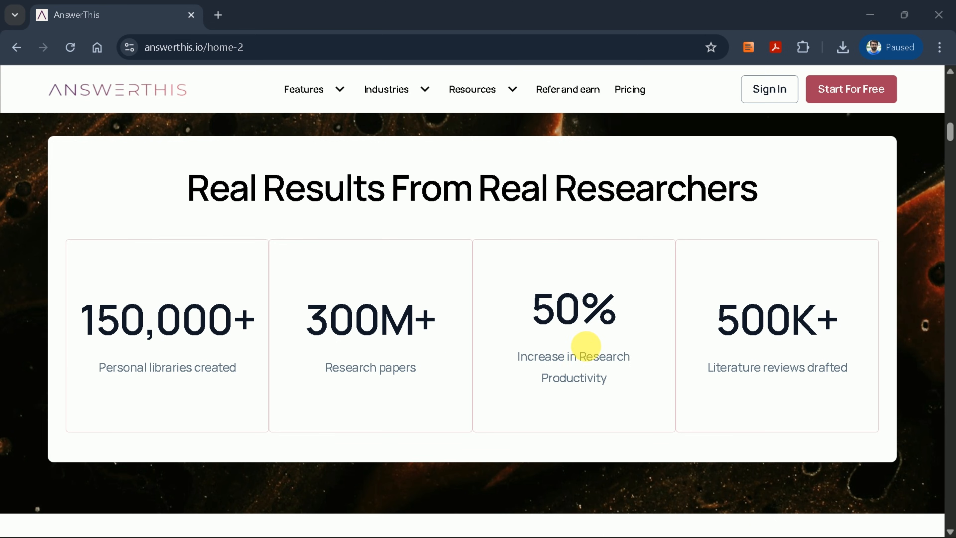